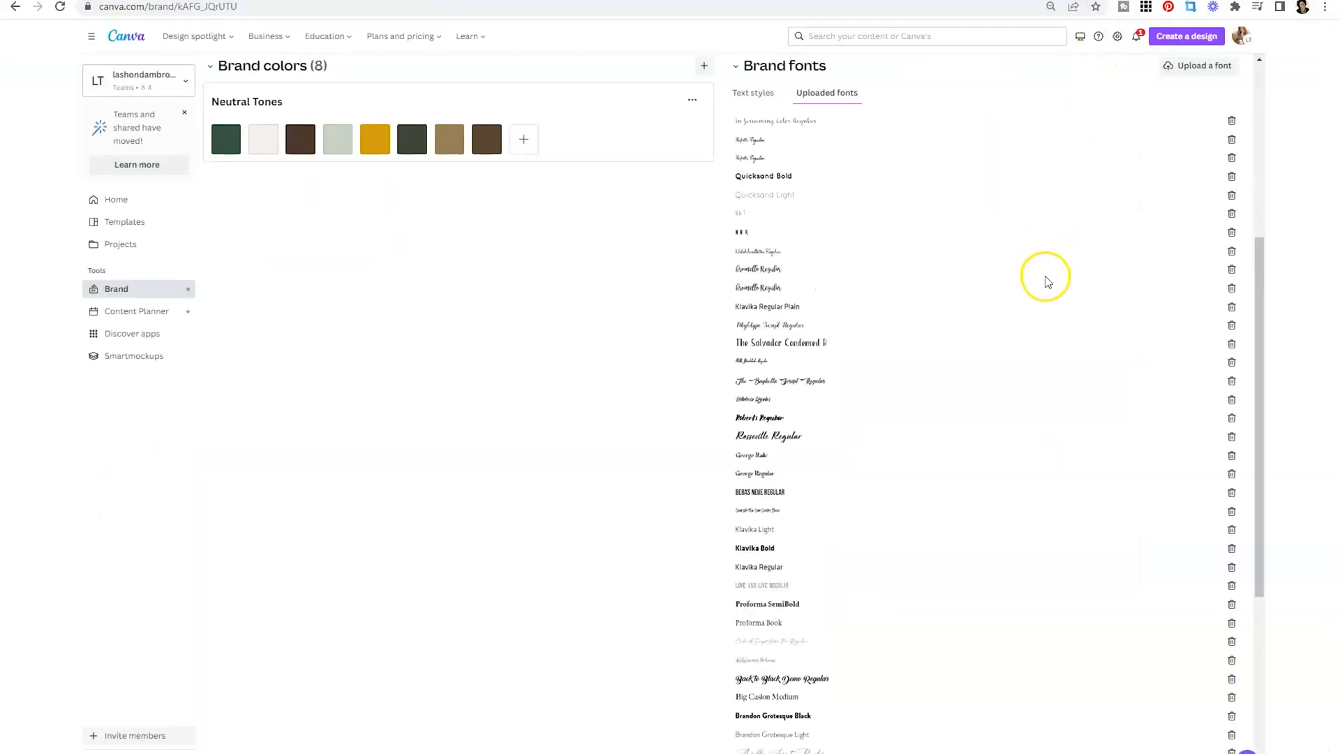
# Step: Scroll up Canva's Brand Kit page to review the brand fonts and text styles
pyautogui.scroll(3)
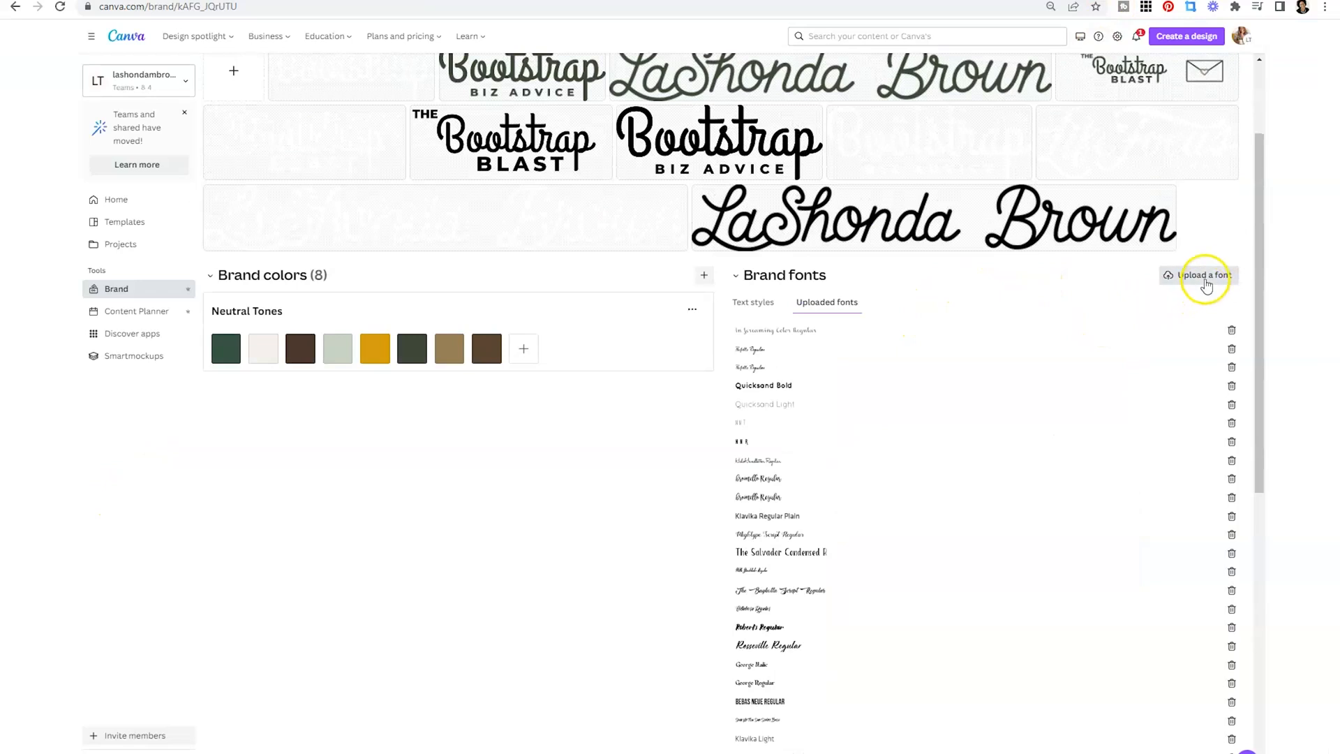
pyautogui.moveTo(822, 331)
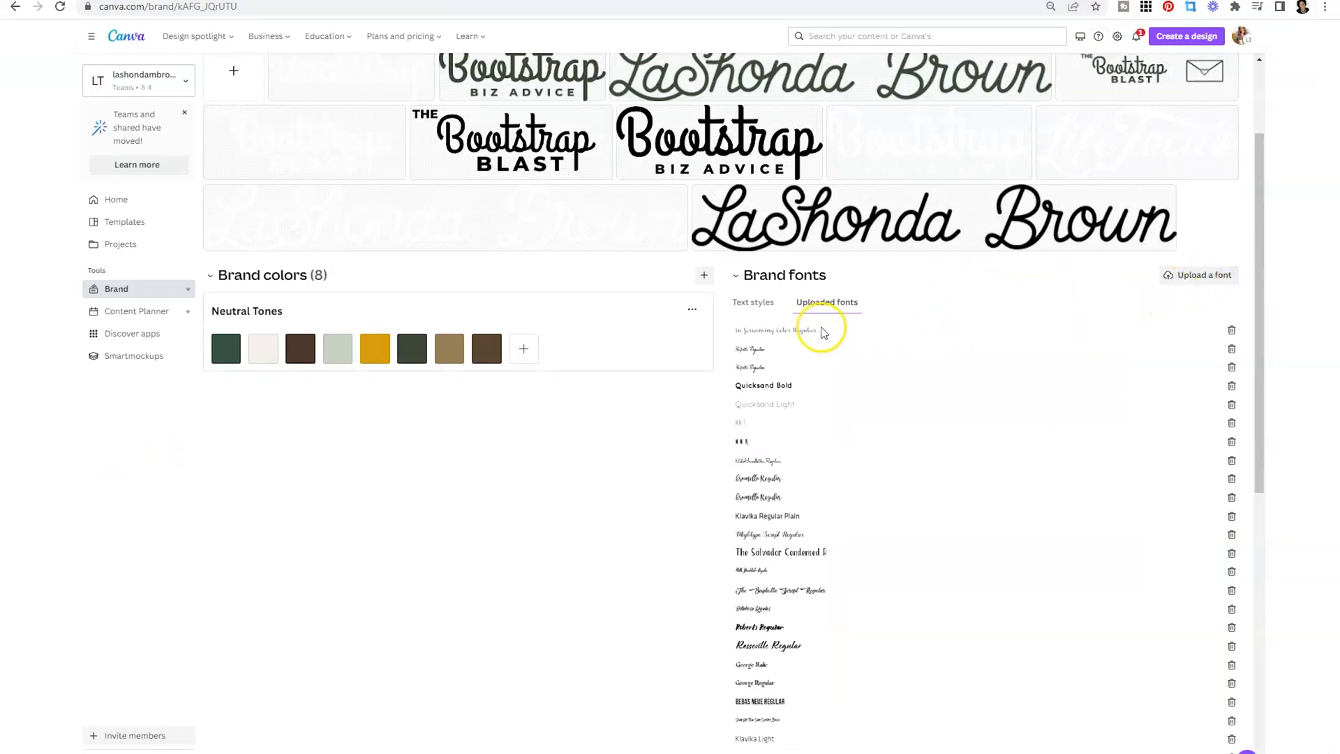
pyautogui.moveTo(754, 305)
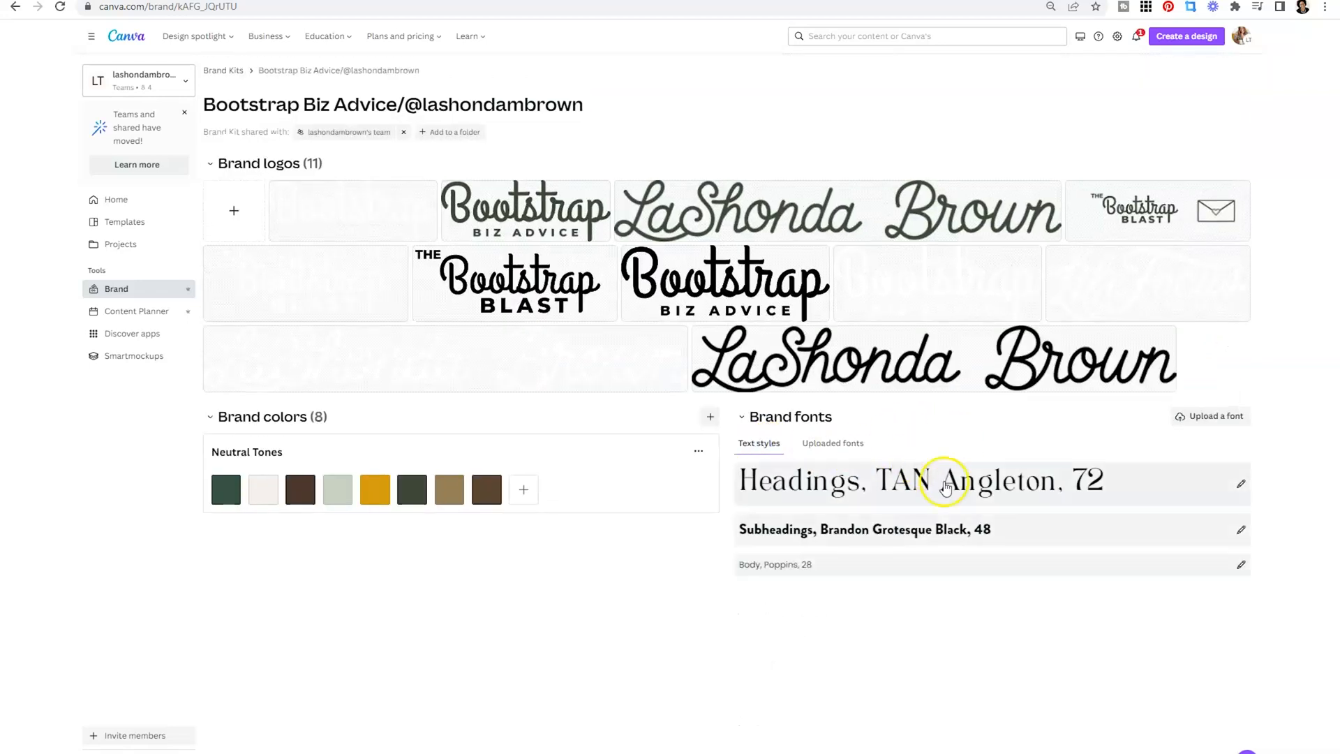
pyautogui.moveTo(970, 611)
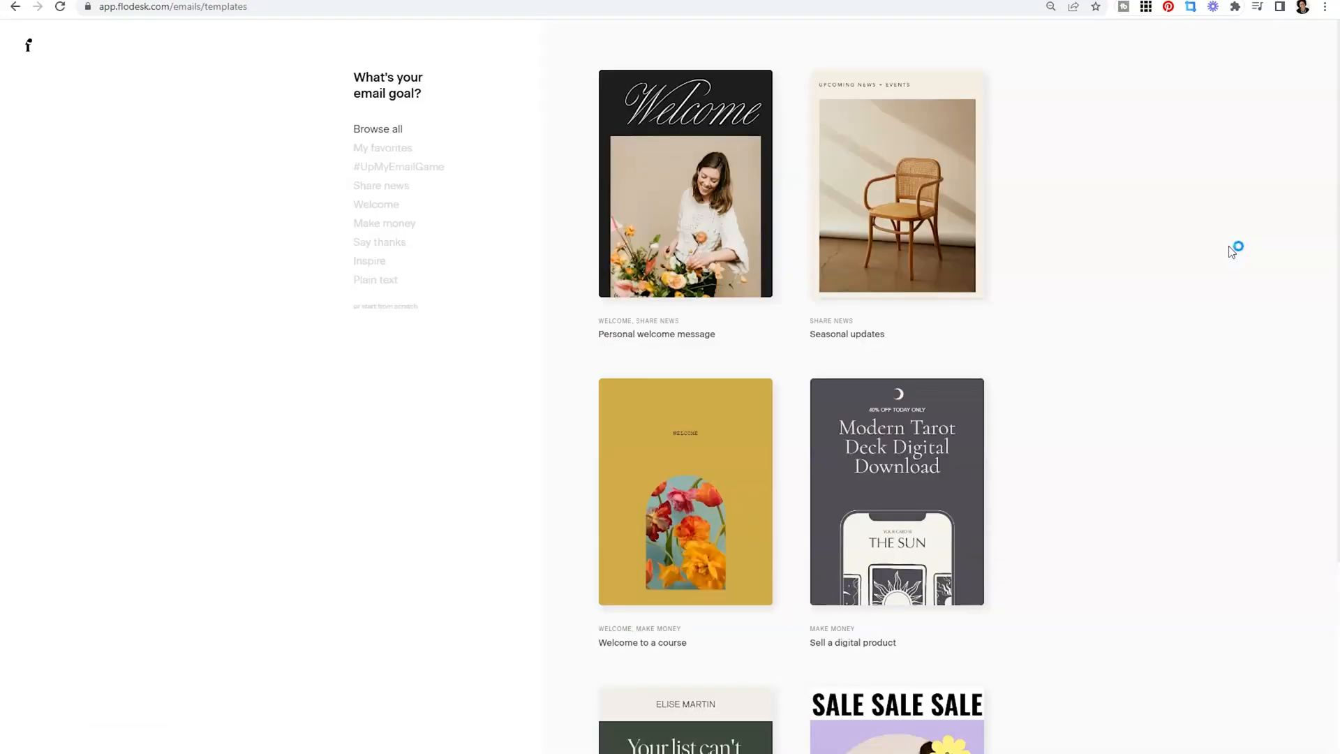
pyautogui.moveTo(1231, 251)
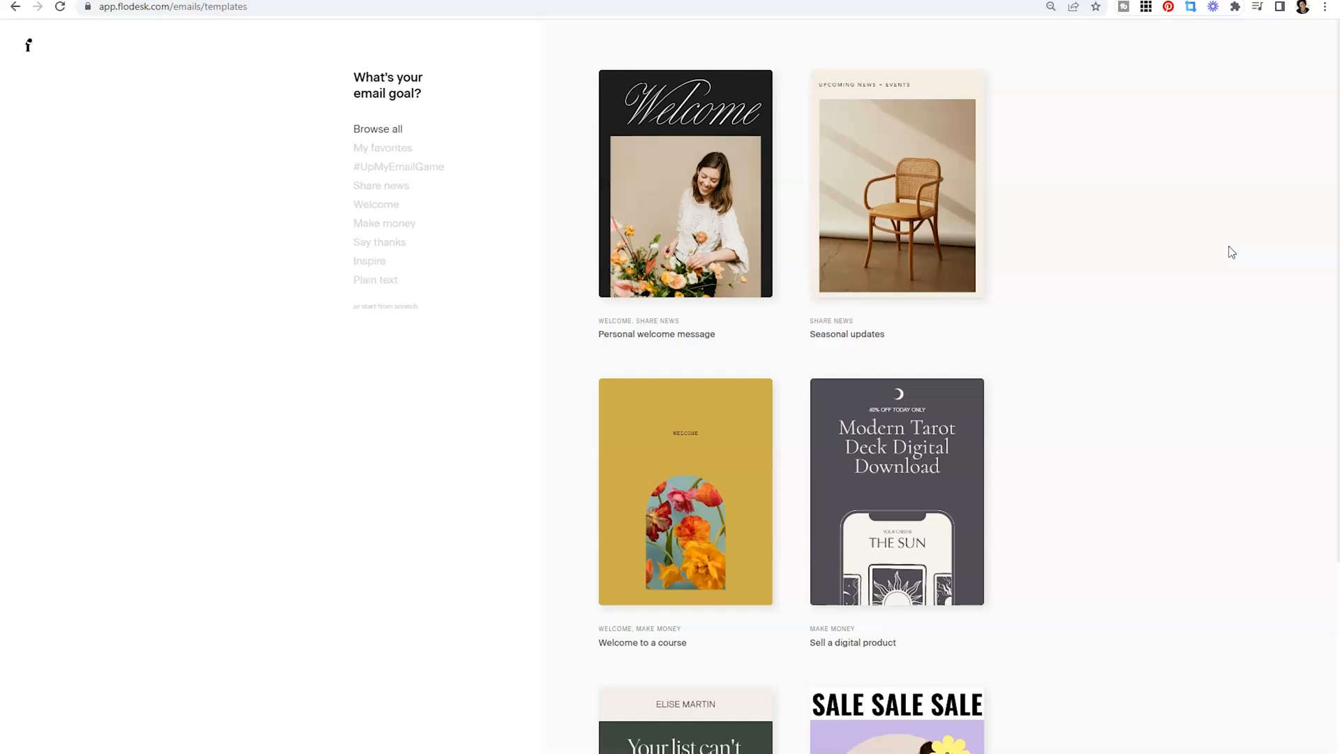
# Step: Start a new email from the Personal welcome message template
pyautogui.click(684, 183)
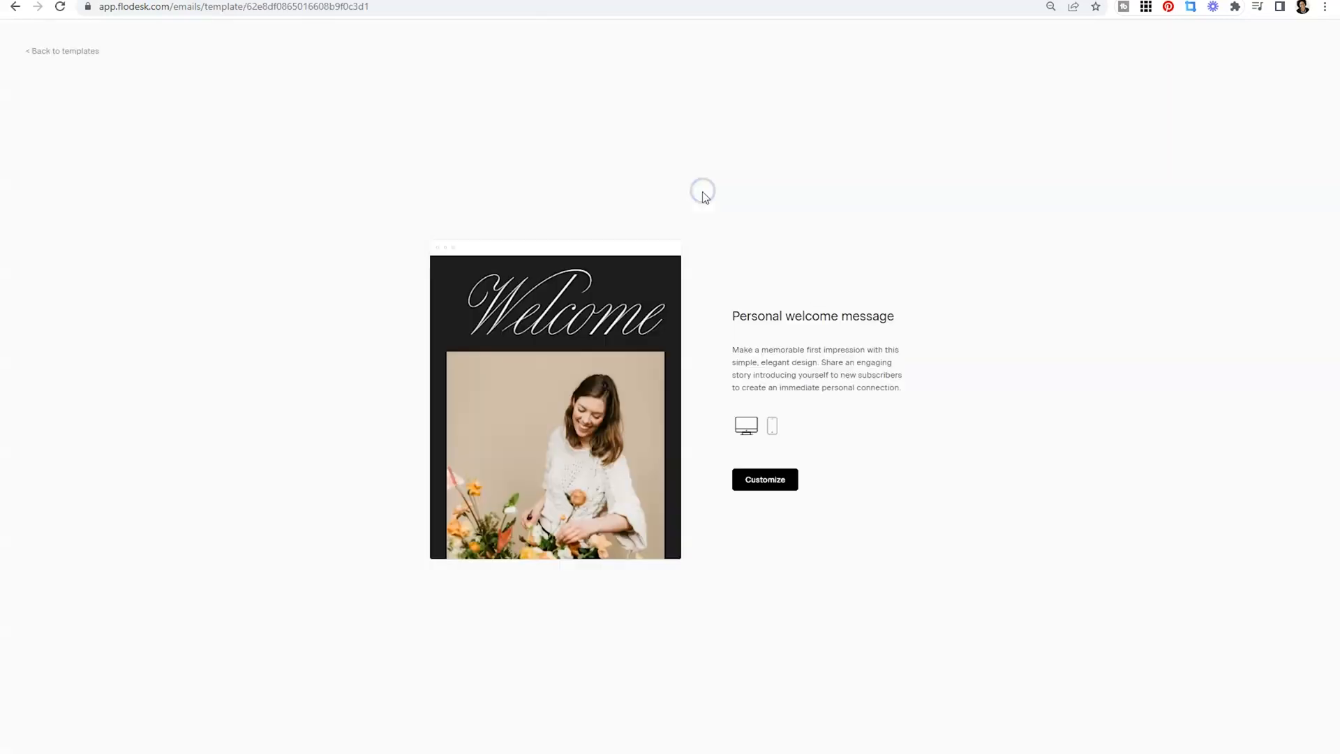
pyautogui.click(763, 479)
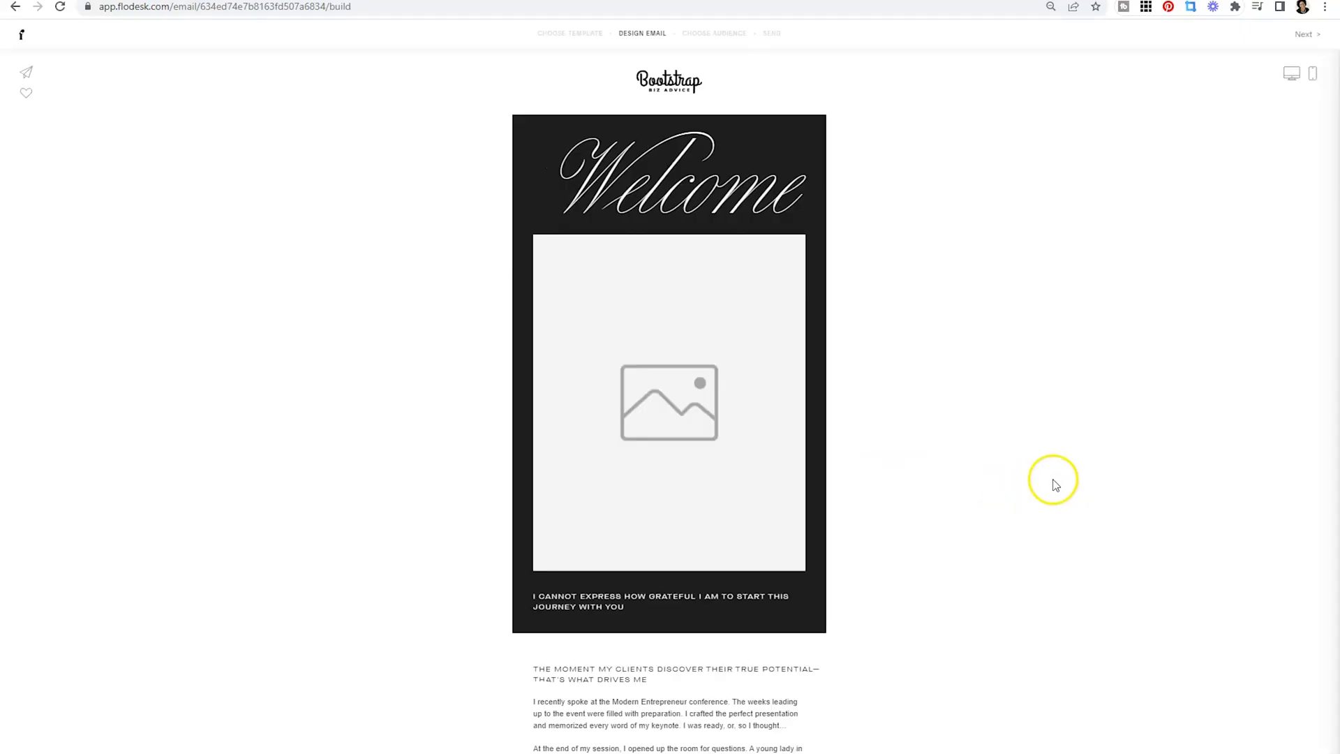
pyautogui.moveTo(844, 201)
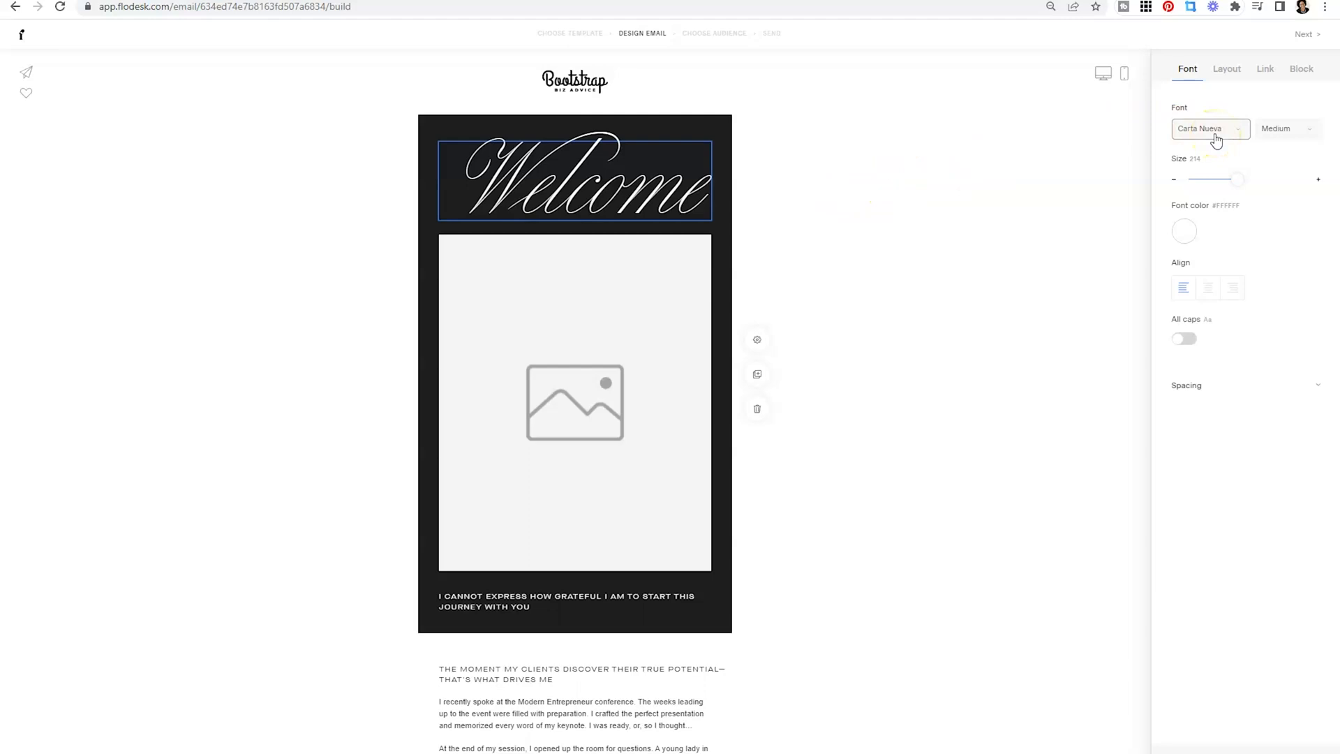
# Step: Browse the Welcome heading's font list back to the empty Brand section
pyautogui.click(1210, 129)
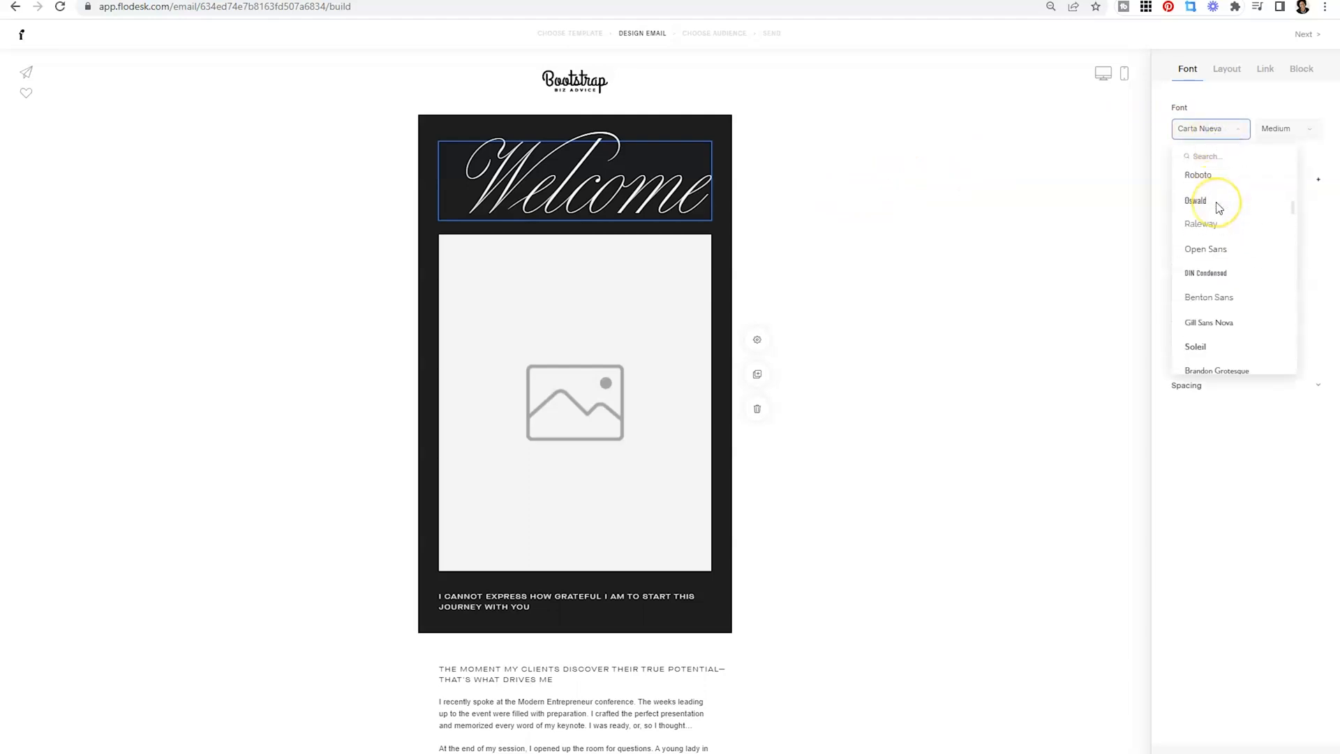
pyautogui.scroll(3)
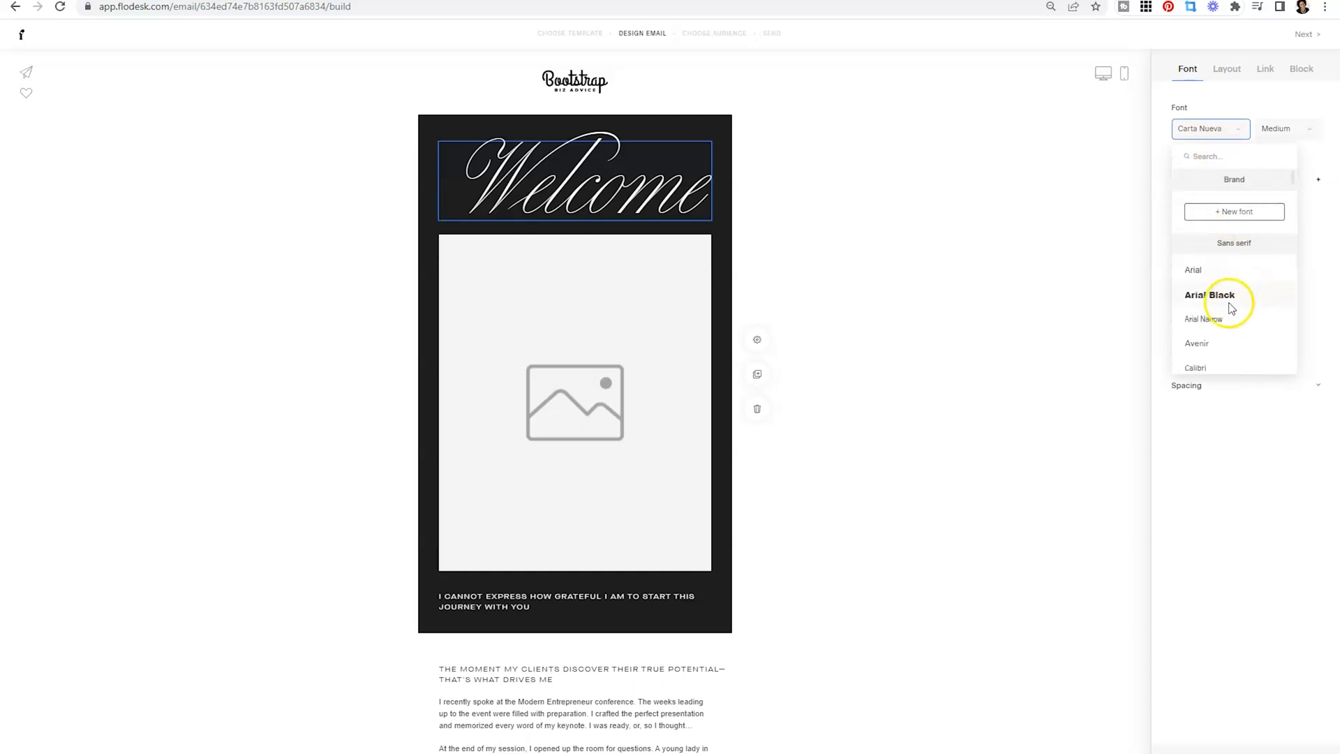
pyautogui.scroll(-3)
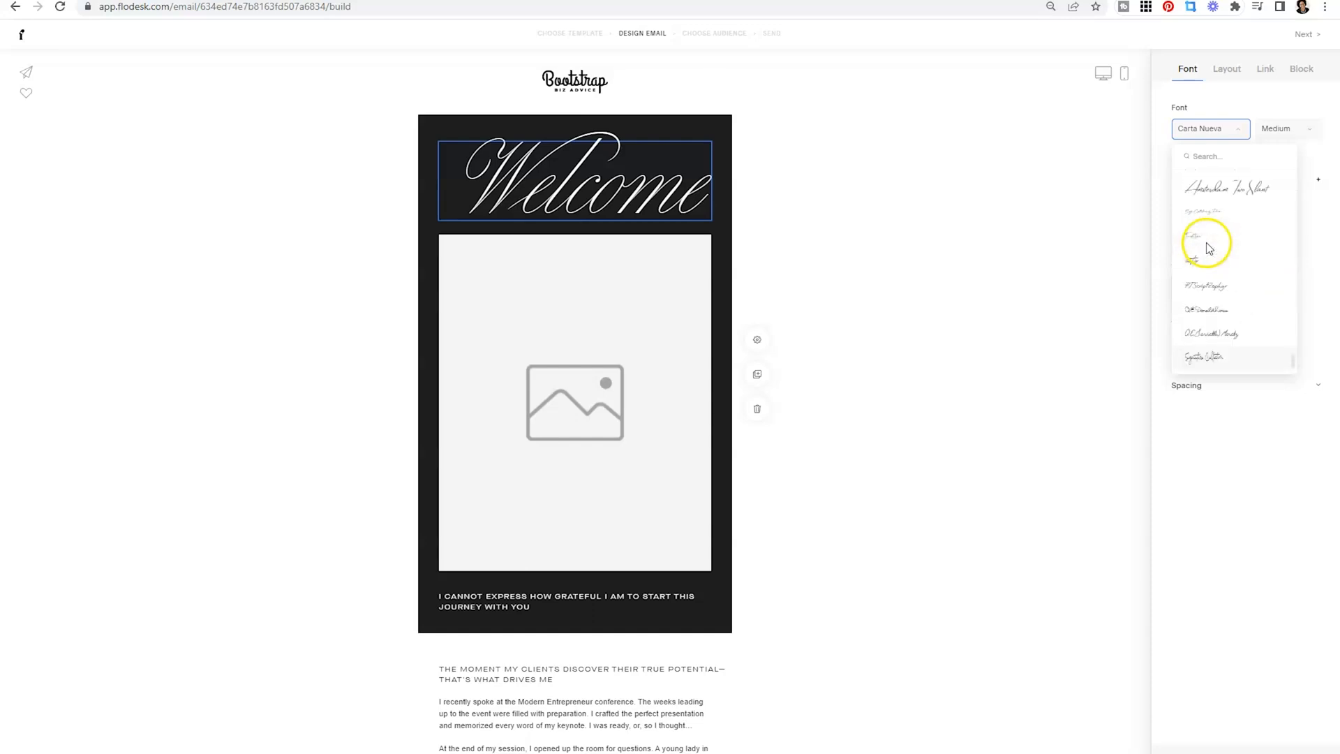
pyautogui.scroll(-3)
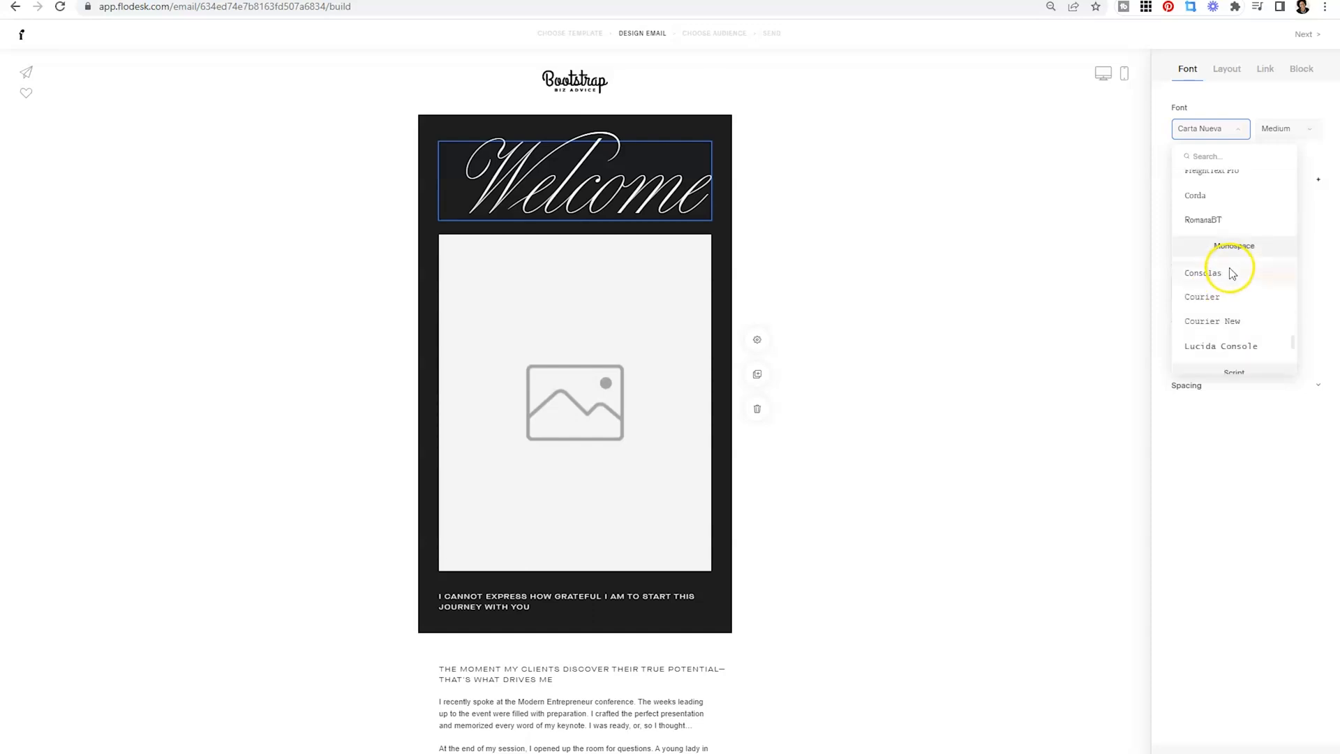
pyautogui.scroll(3)
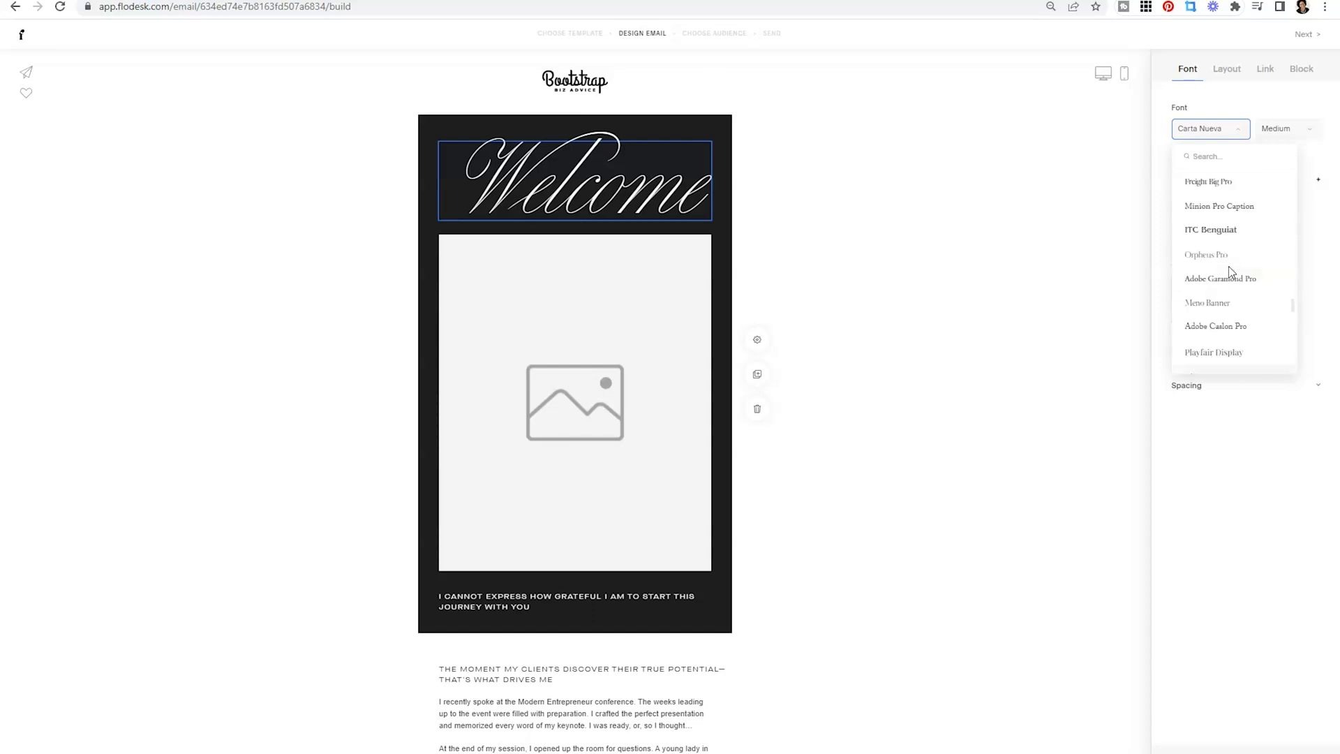
pyautogui.scroll(3)
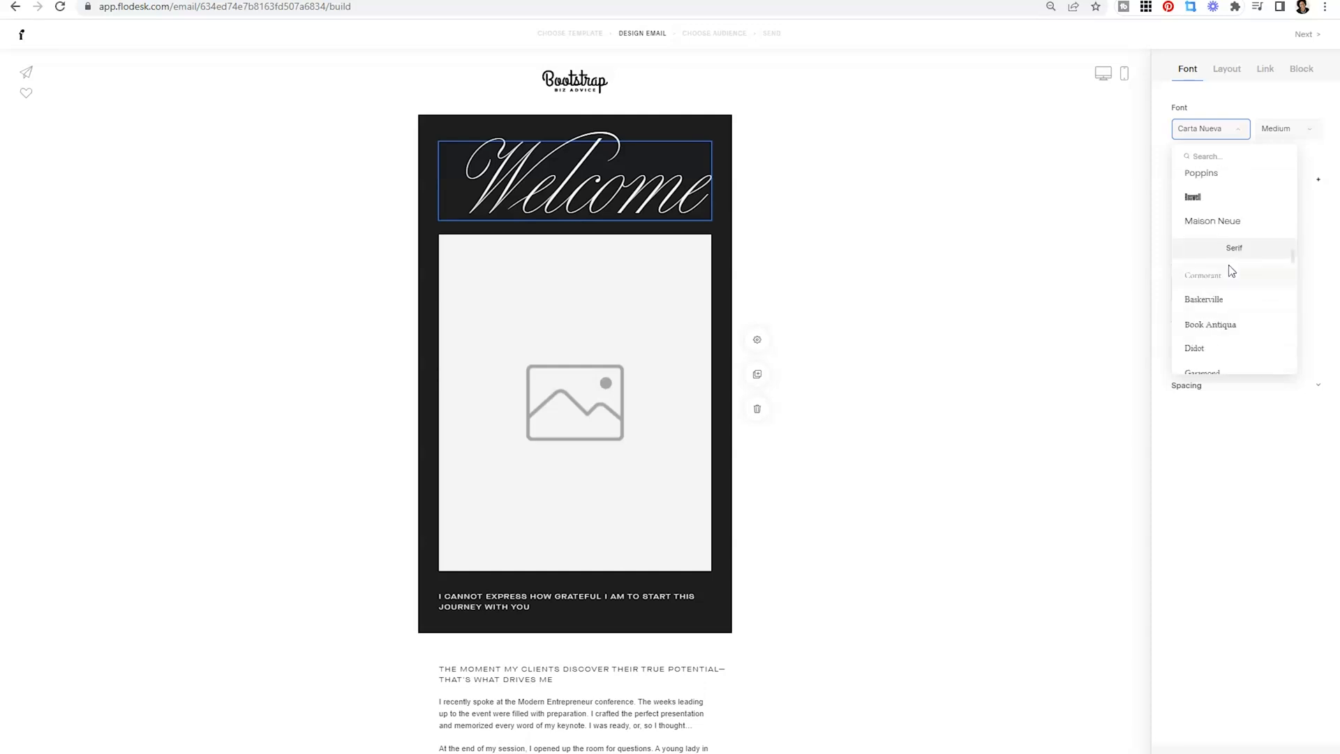
pyautogui.scroll(3)
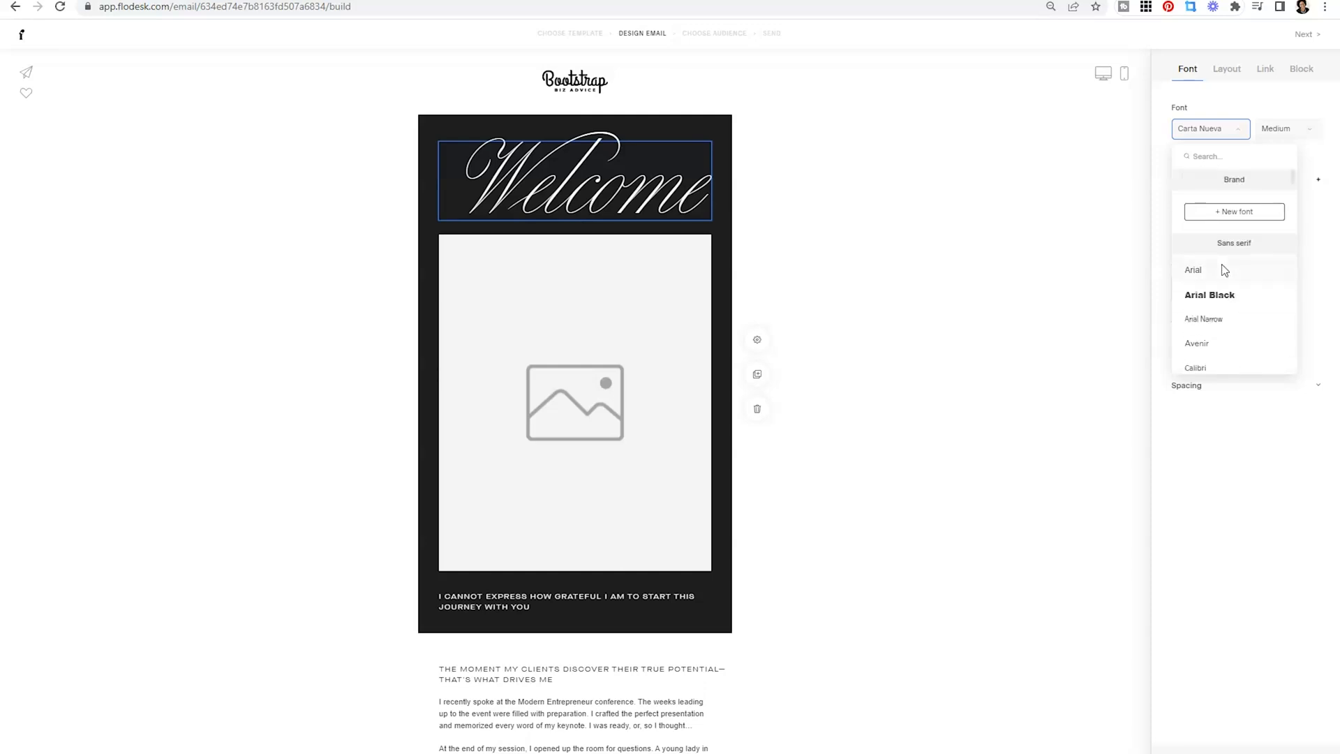
pyautogui.moveTo(1234, 212)
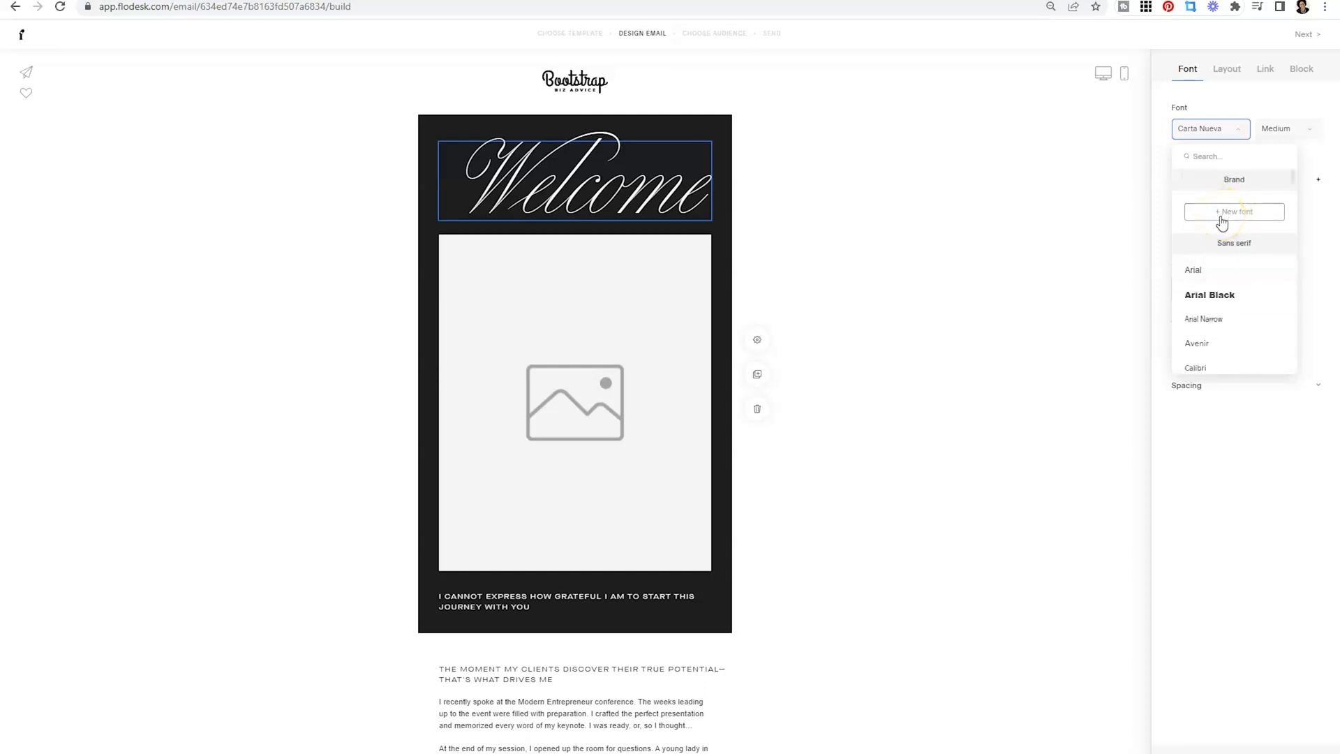
# Step: Begin adding a new brand font and open the file browser to upload it
pyautogui.click(1233, 213)
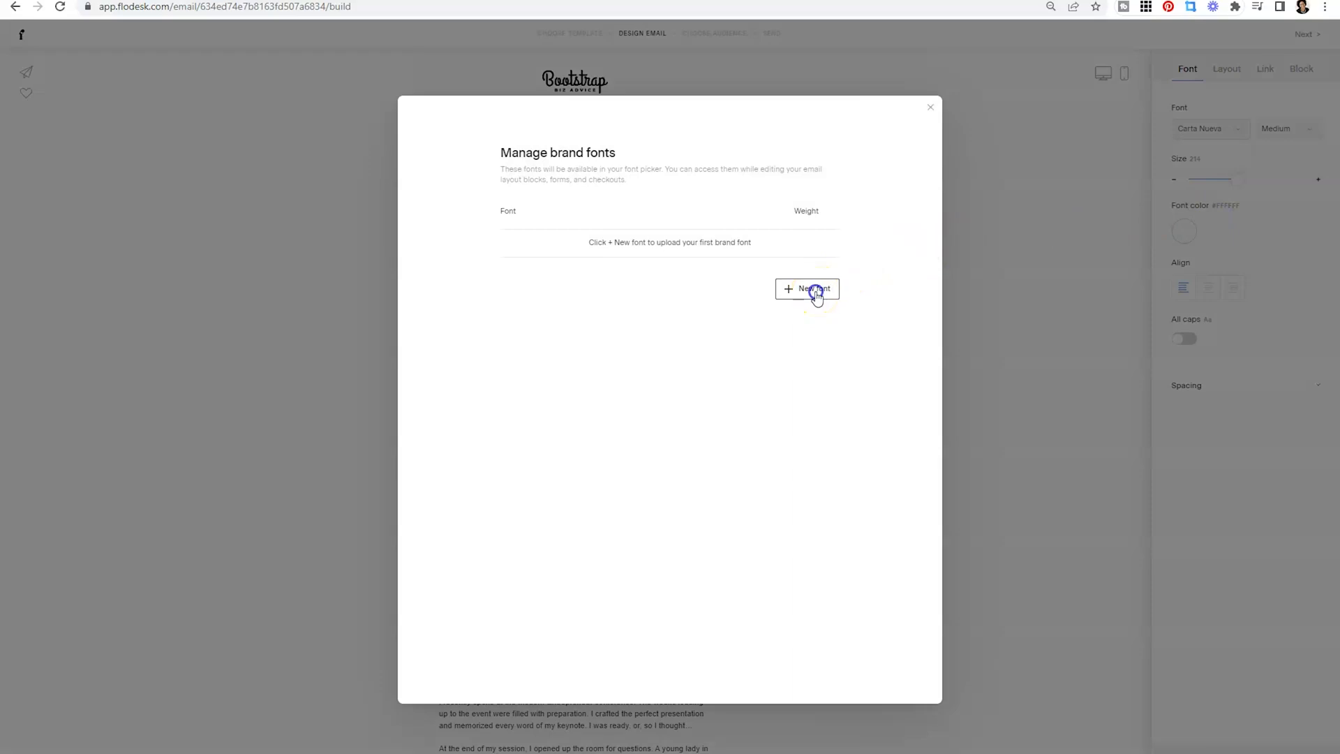
pyautogui.click(807, 289)
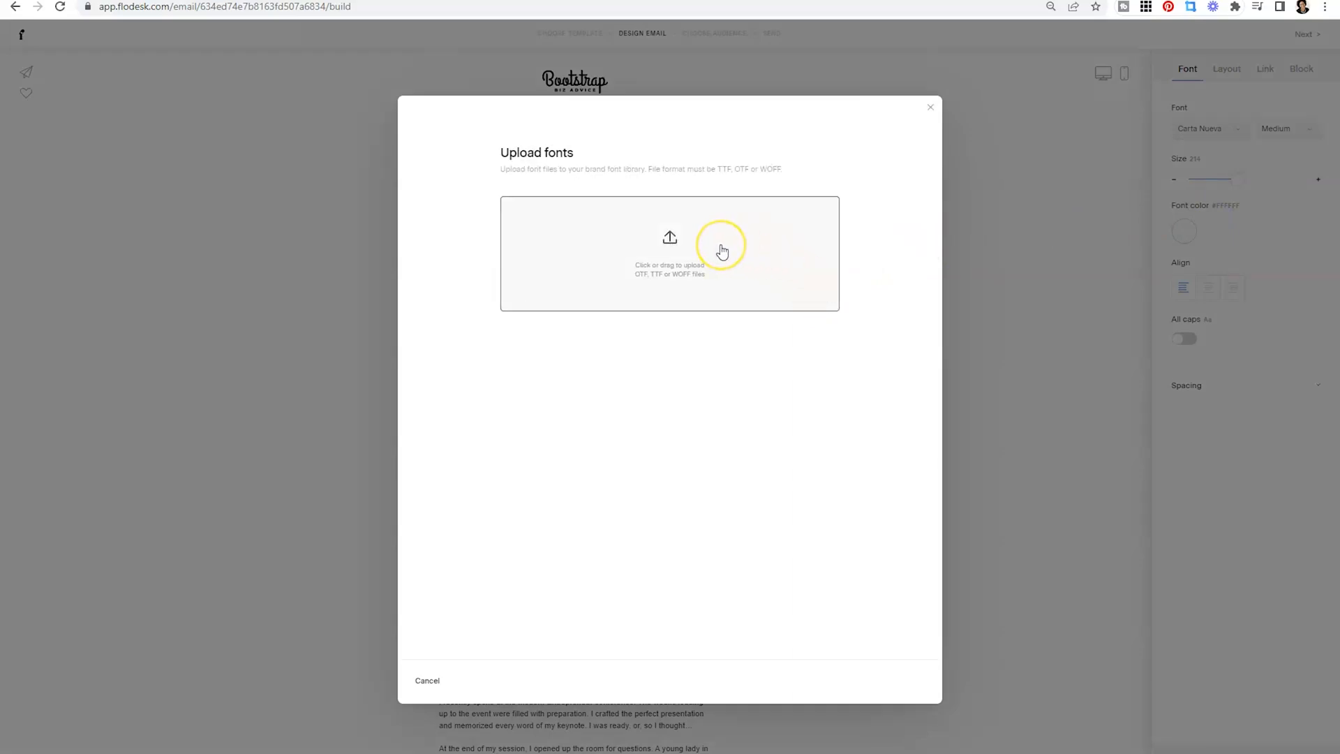
pyautogui.moveTo(722, 250)
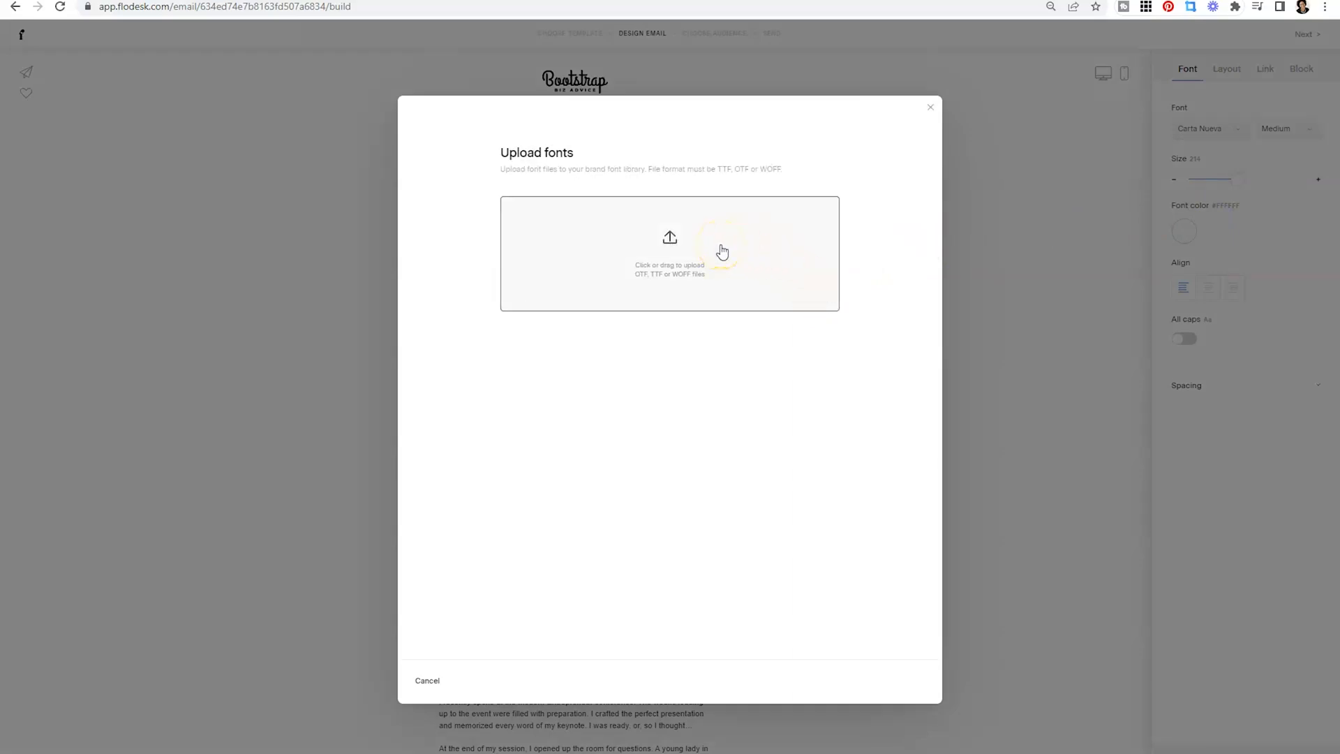
pyautogui.moveTo(718, 251)
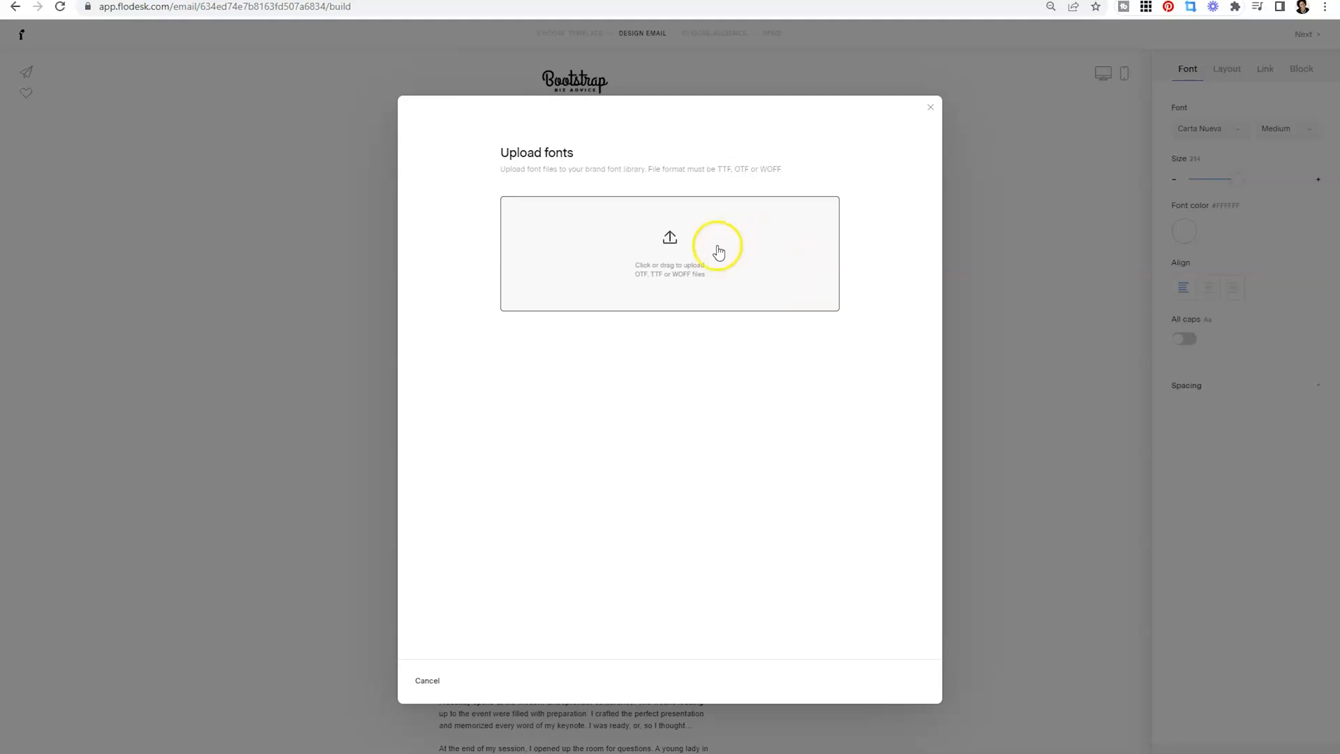
pyautogui.click(670, 248)
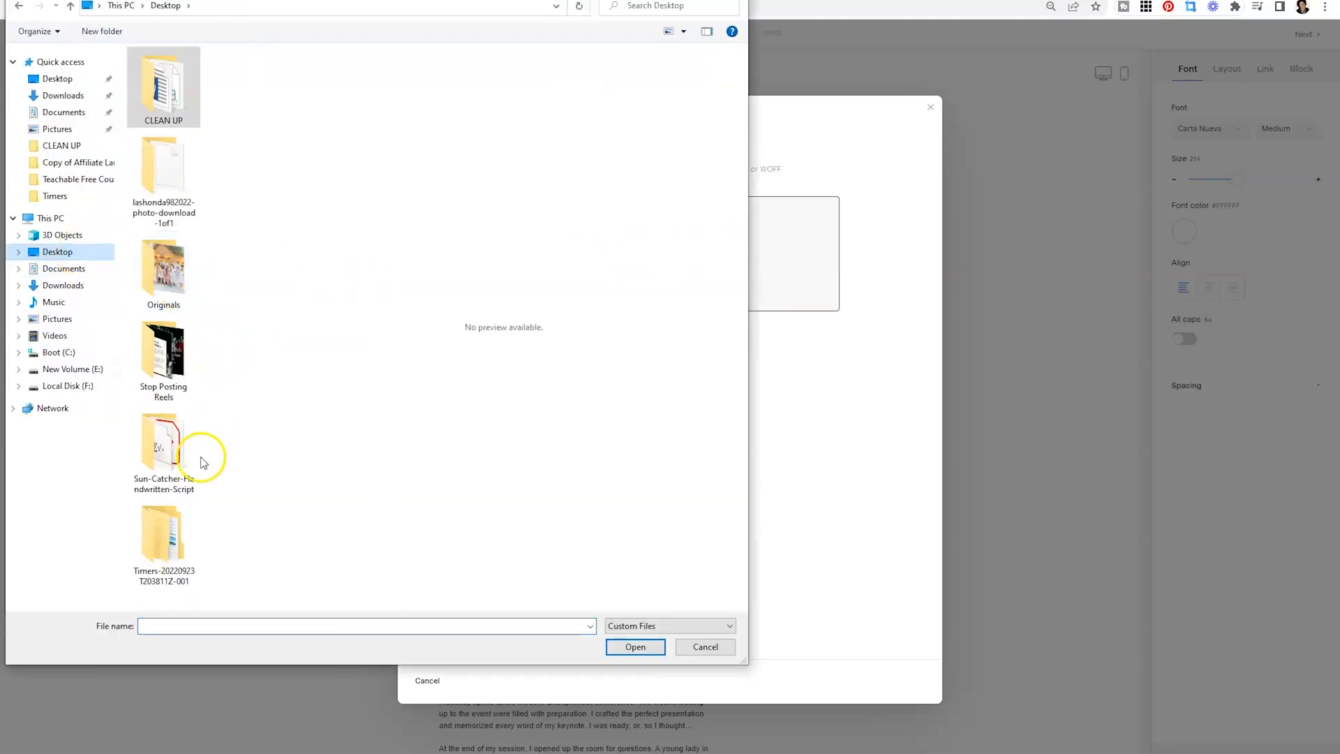
# Step: Upload the Sun Catcher TrueType font file from its folder
pyautogui.doubleClick(163, 438)
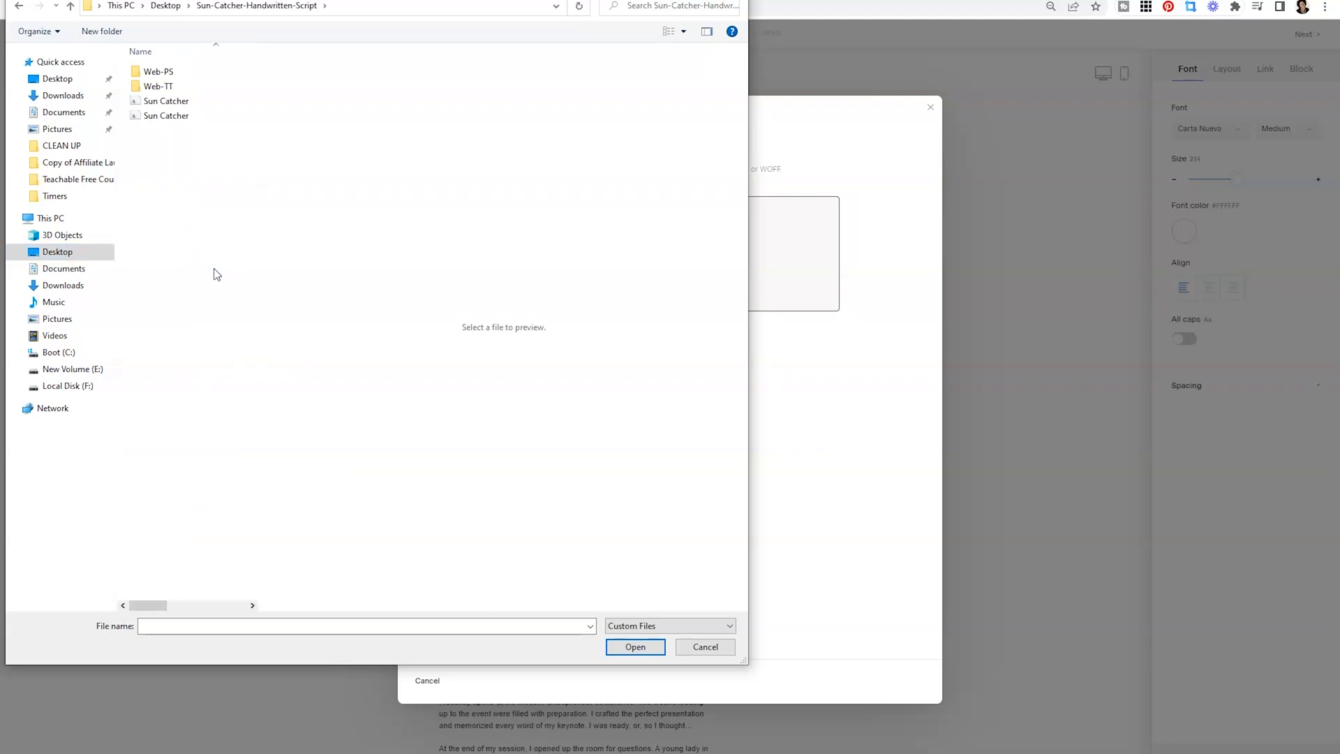
pyautogui.moveTo(259, 267)
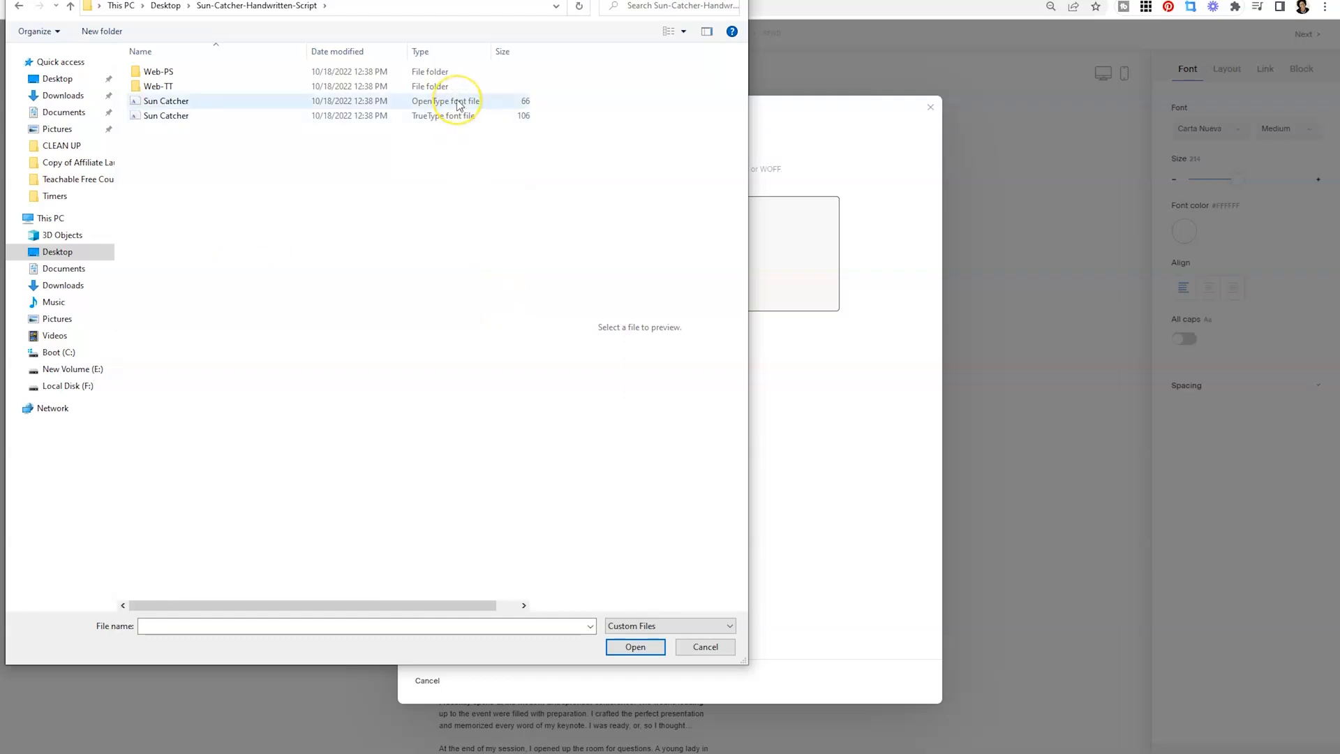
pyautogui.moveTo(464, 109)
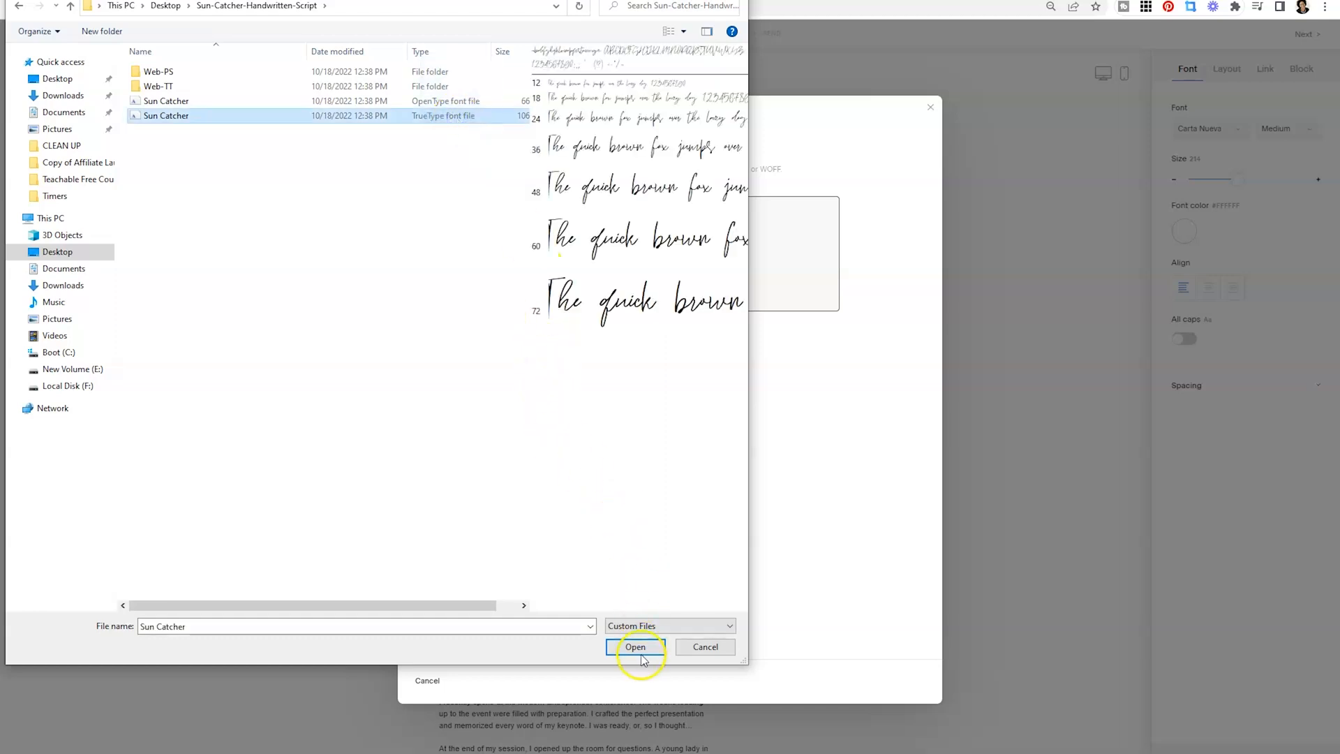
pyautogui.click(635, 646)
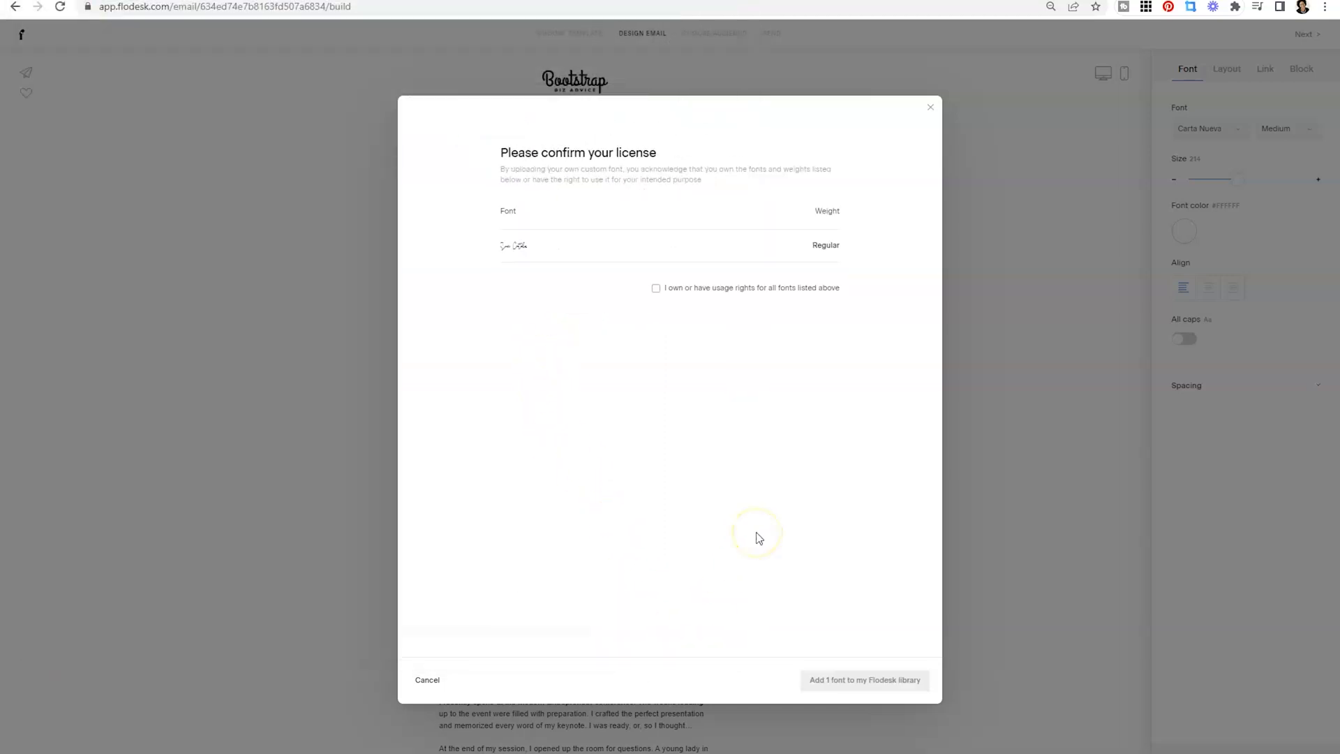
pyautogui.moveTo(721, 333)
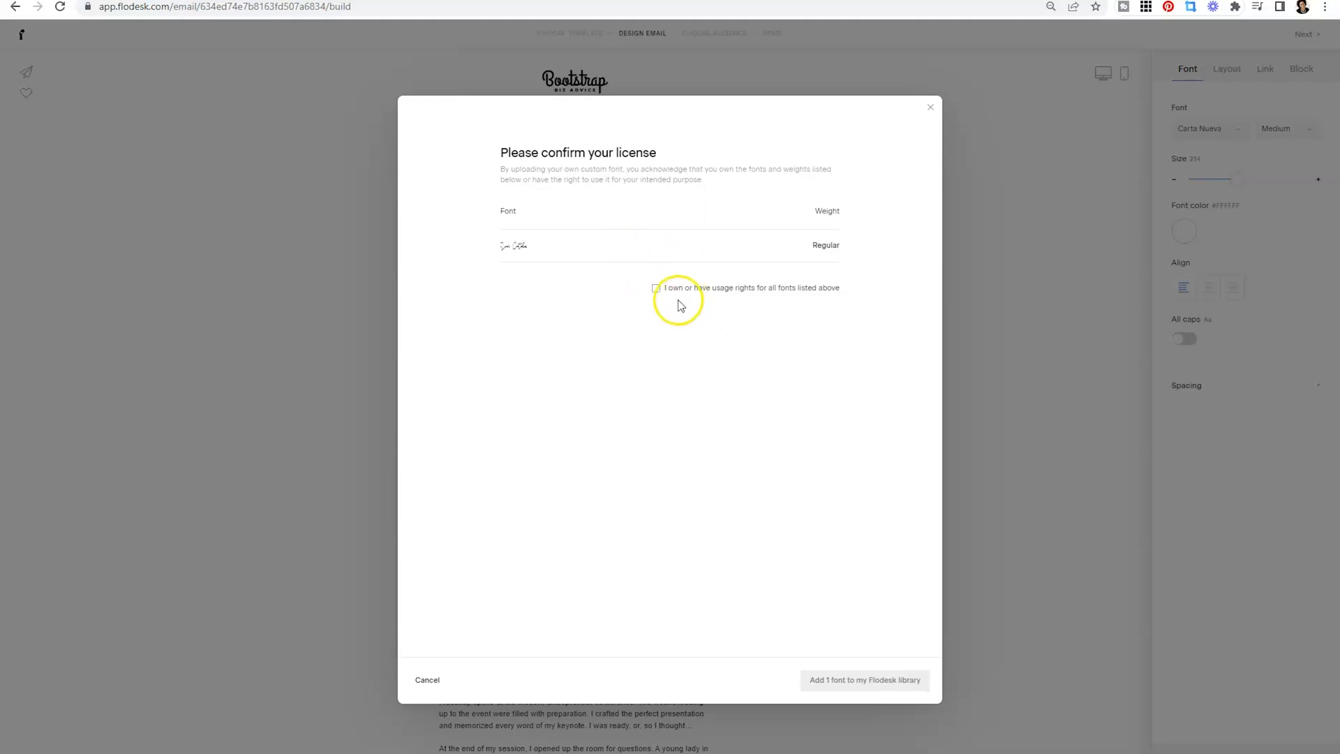
# Step: Confirm usage rights and add Sun Catcher Regular to the Flodesk library
pyautogui.click(655, 288)
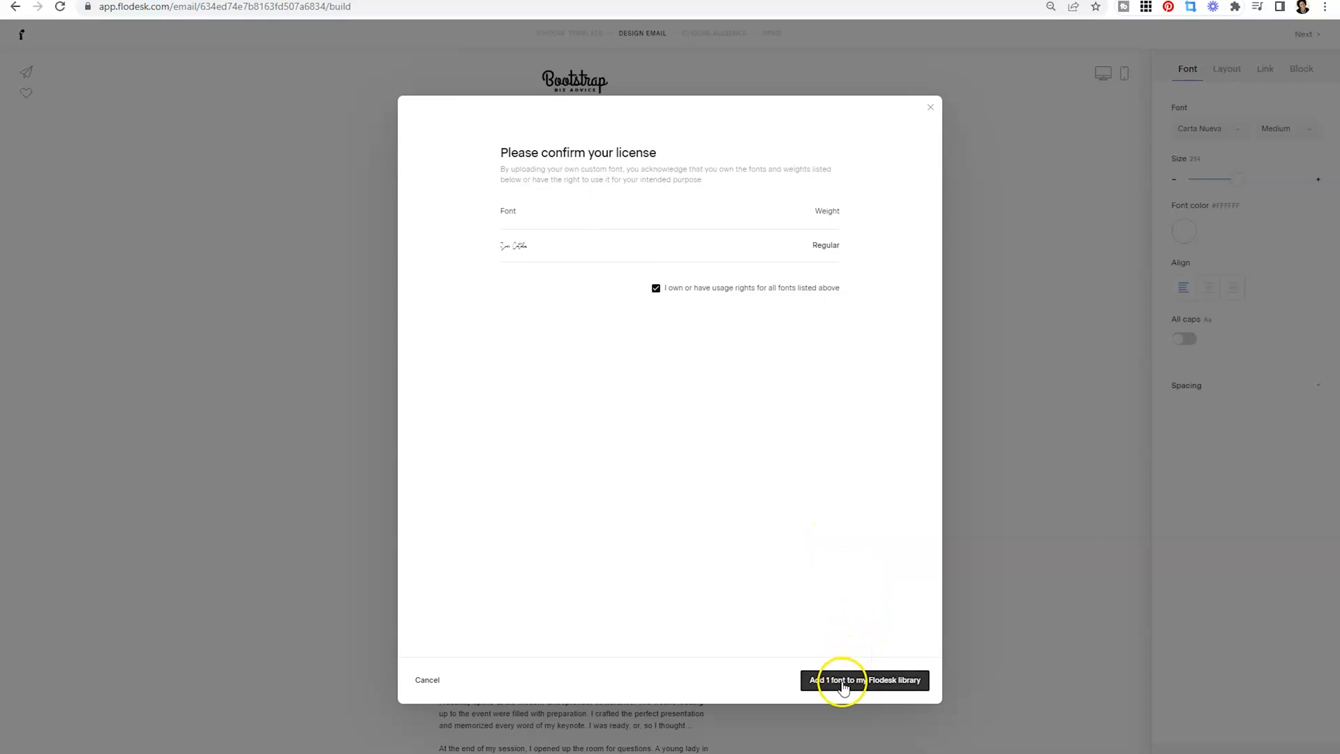
pyautogui.click(864, 679)
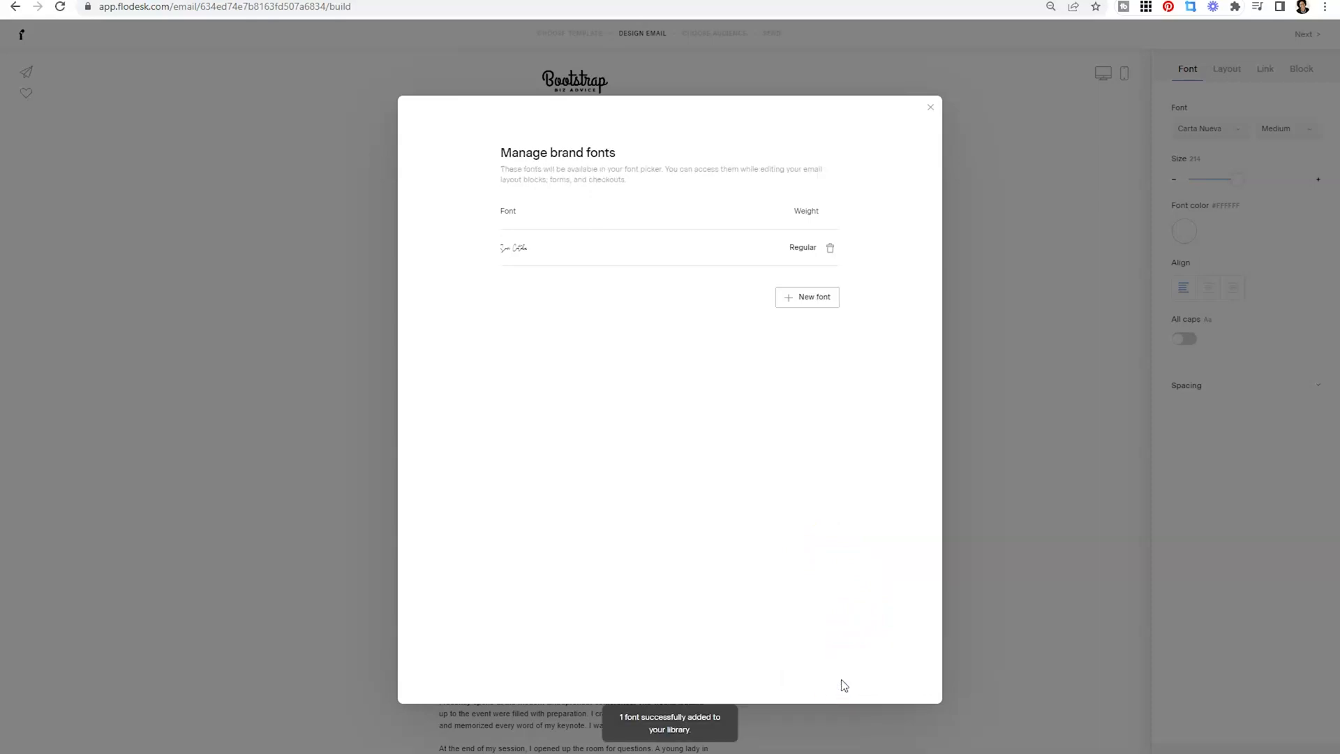
pyautogui.moveTo(682, 737)
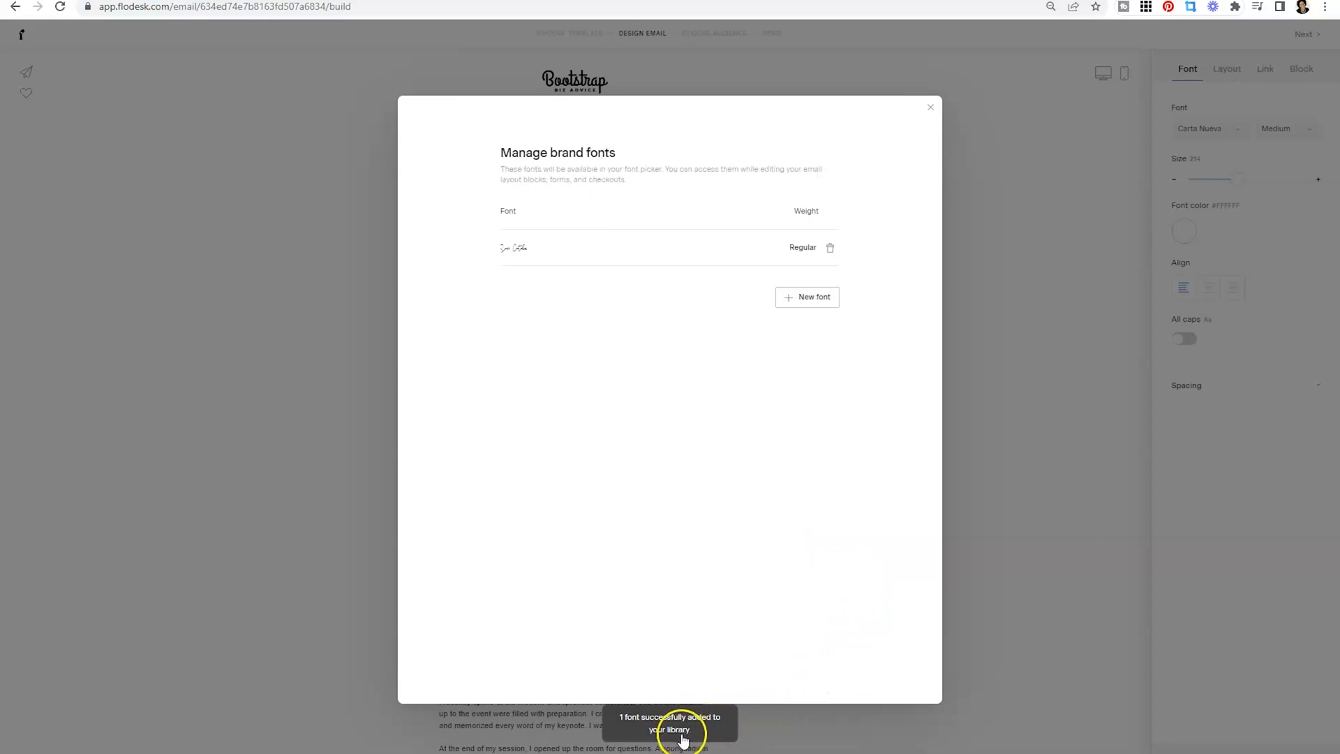
pyautogui.moveTo(897, 146)
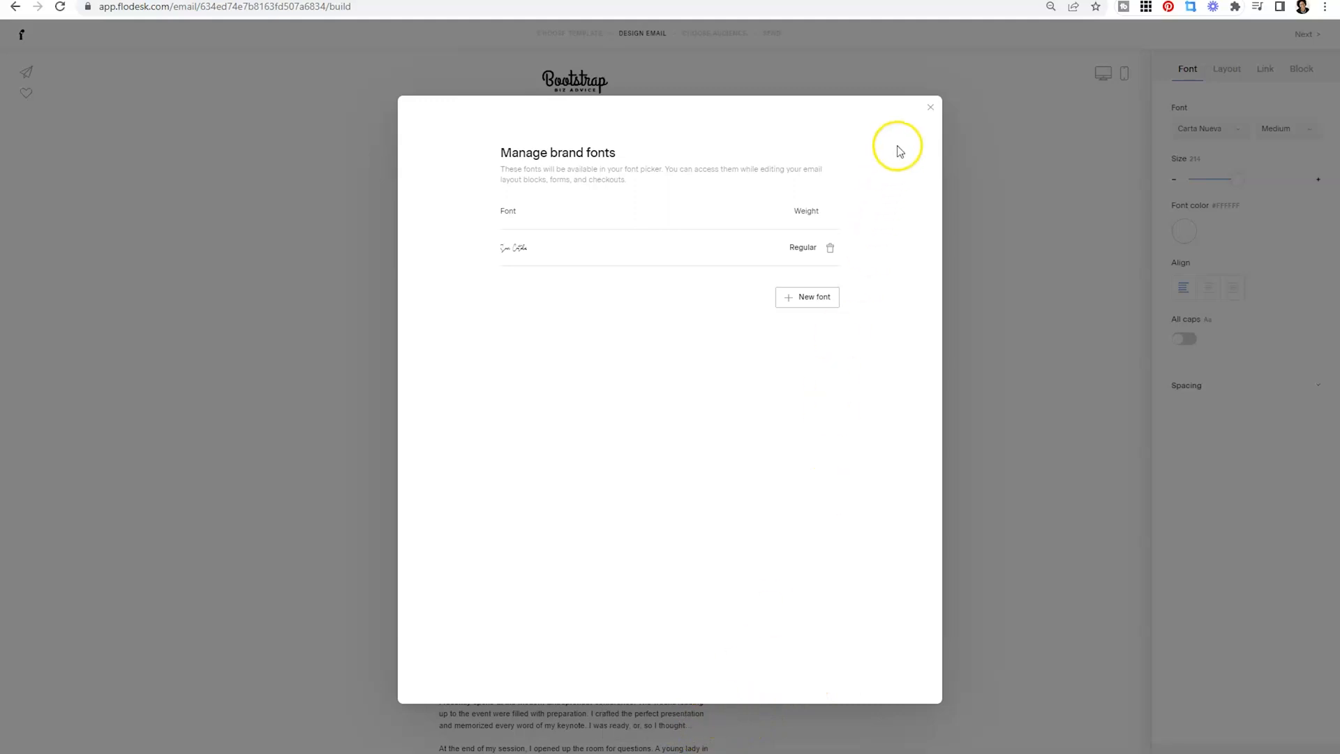
# Step: Close brand fonts manager and view Welcome heading's font list showing Sun Catcher
pyautogui.click(929, 107)
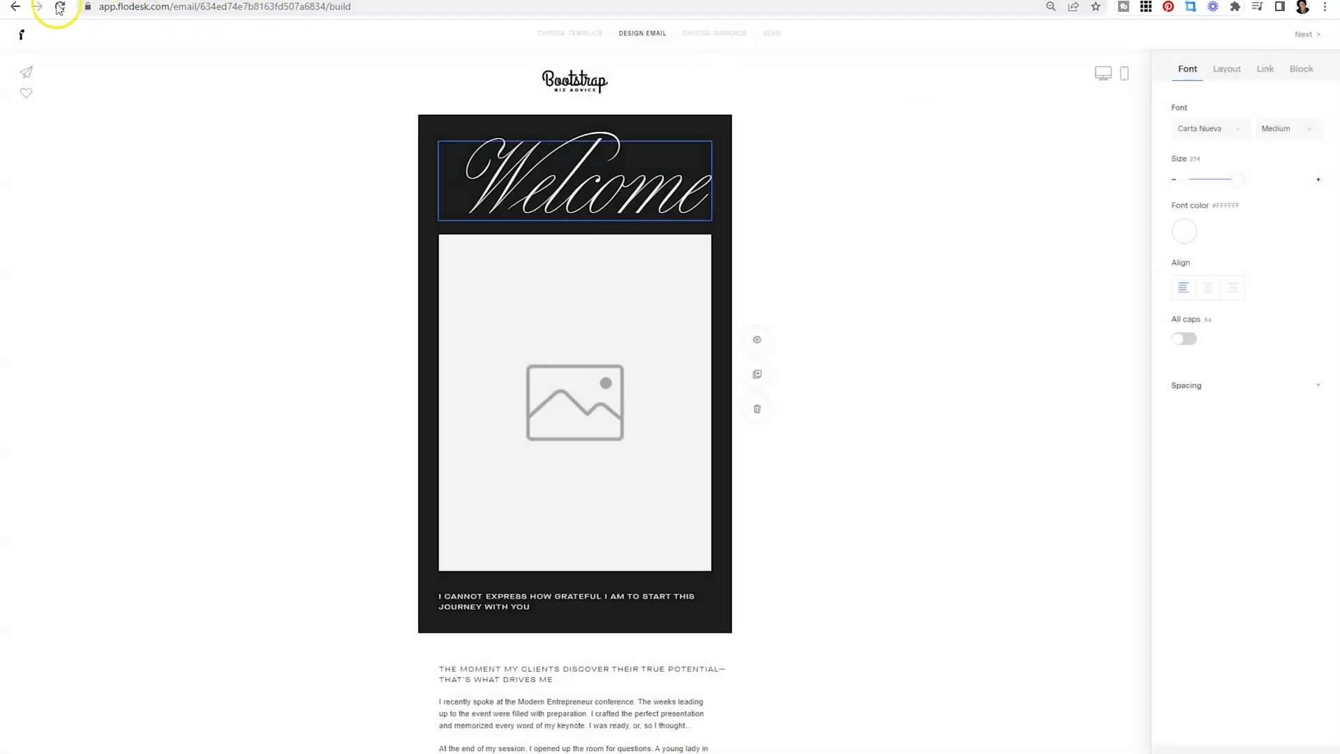
pyautogui.moveTo(58, 7)
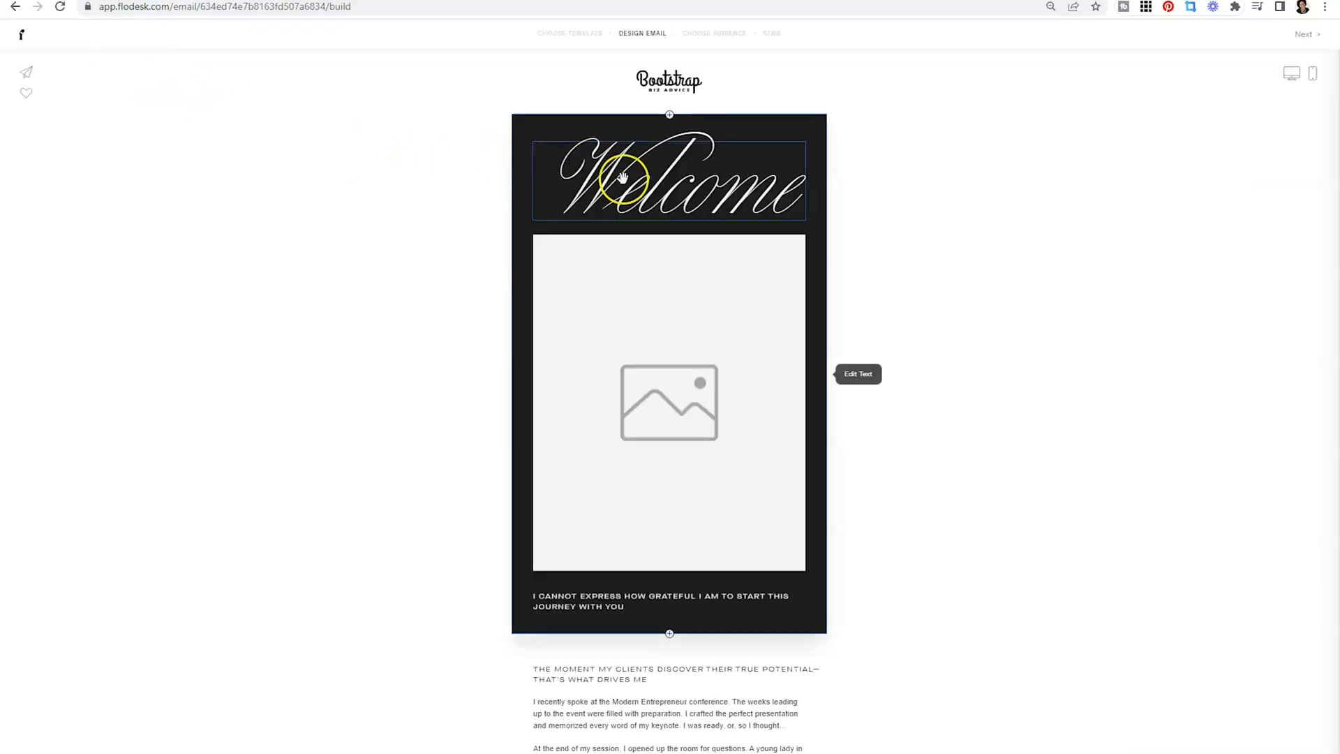
pyautogui.click(624, 178)
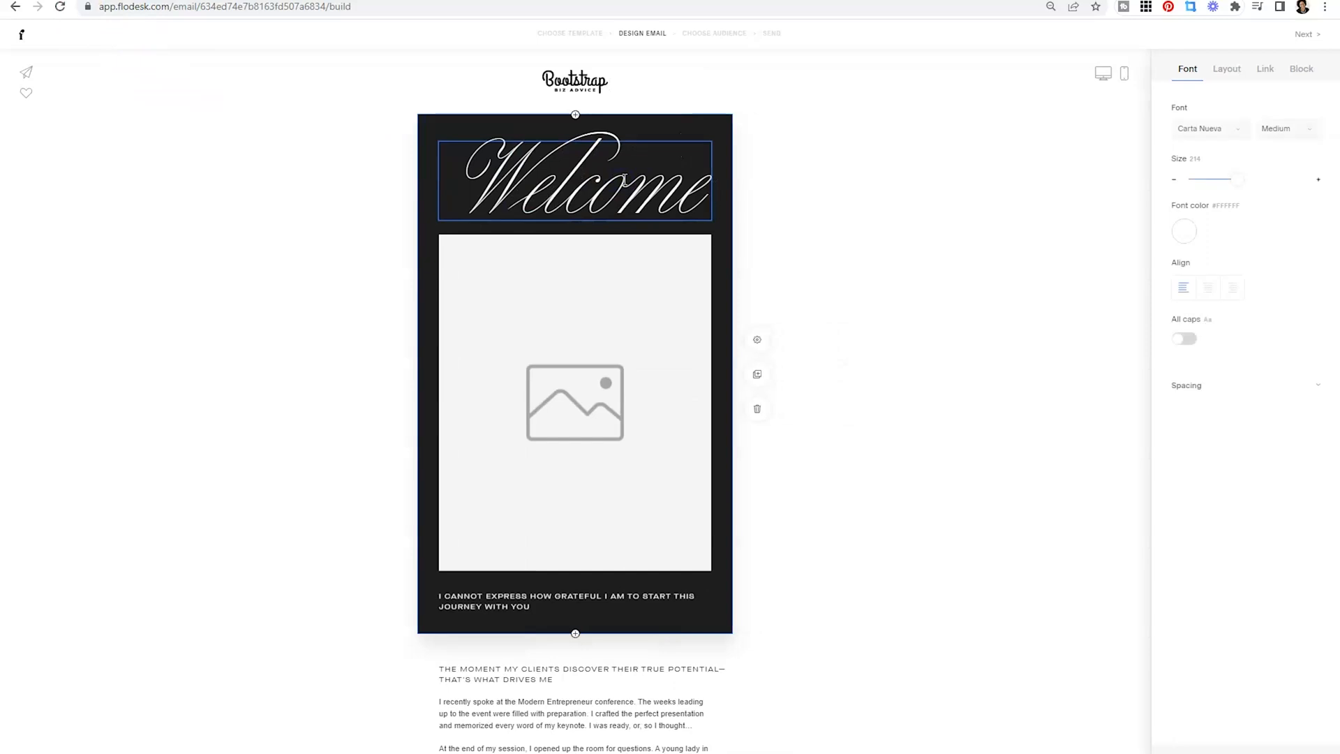
pyautogui.click(1208, 128)
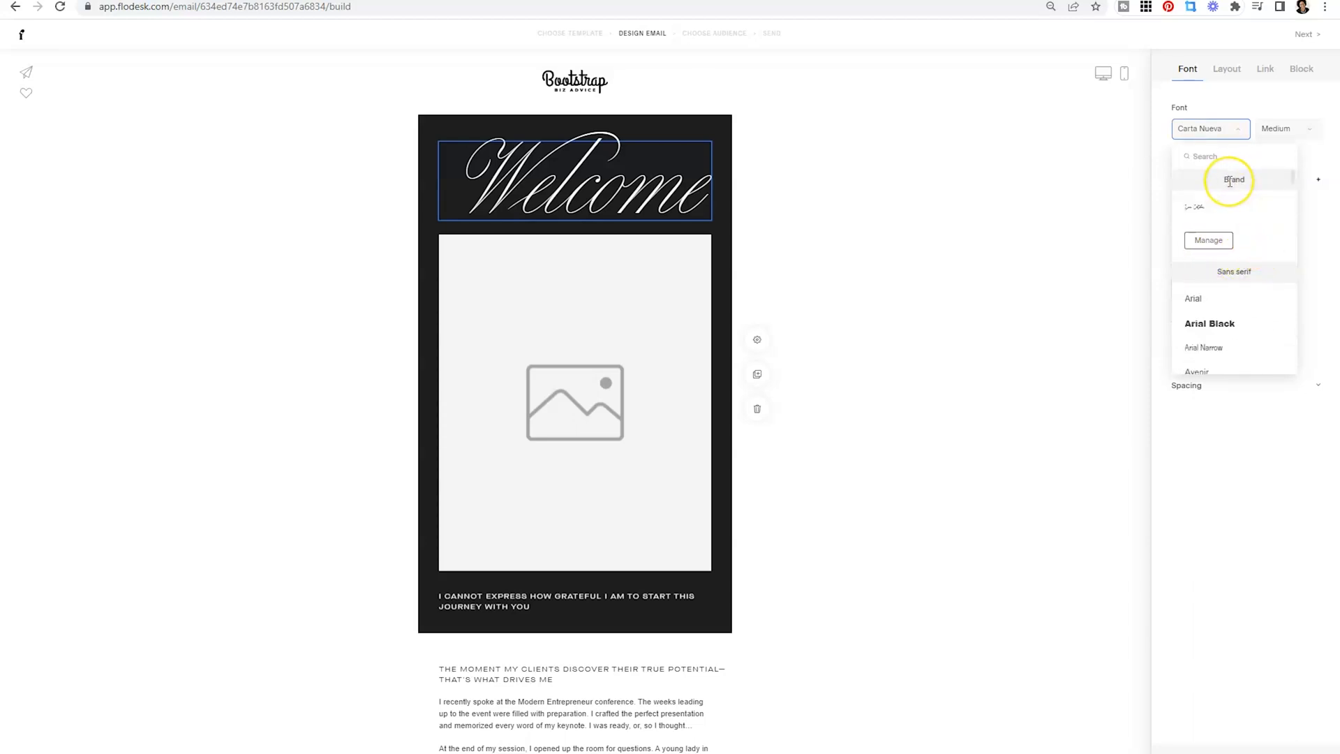
pyautogui.moveTo(1282, 178)
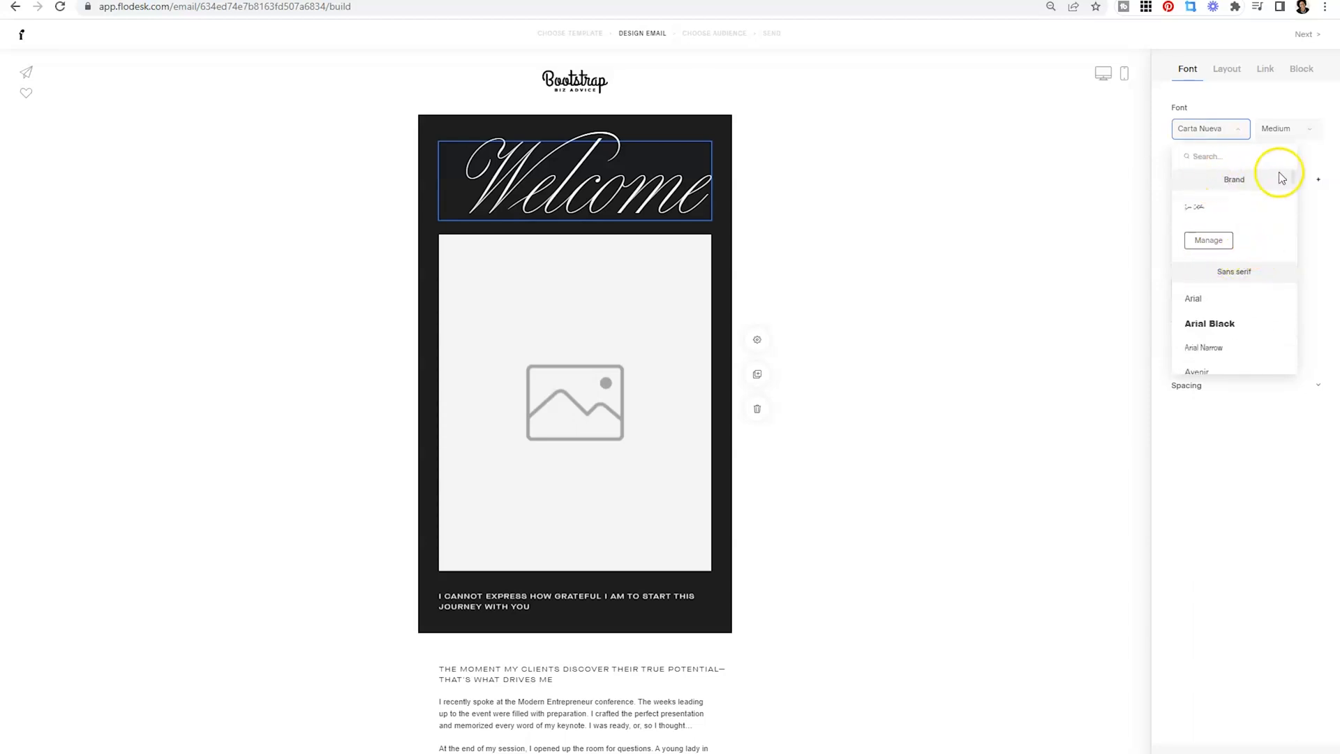
pyautogui.moveTo(1279, 225)
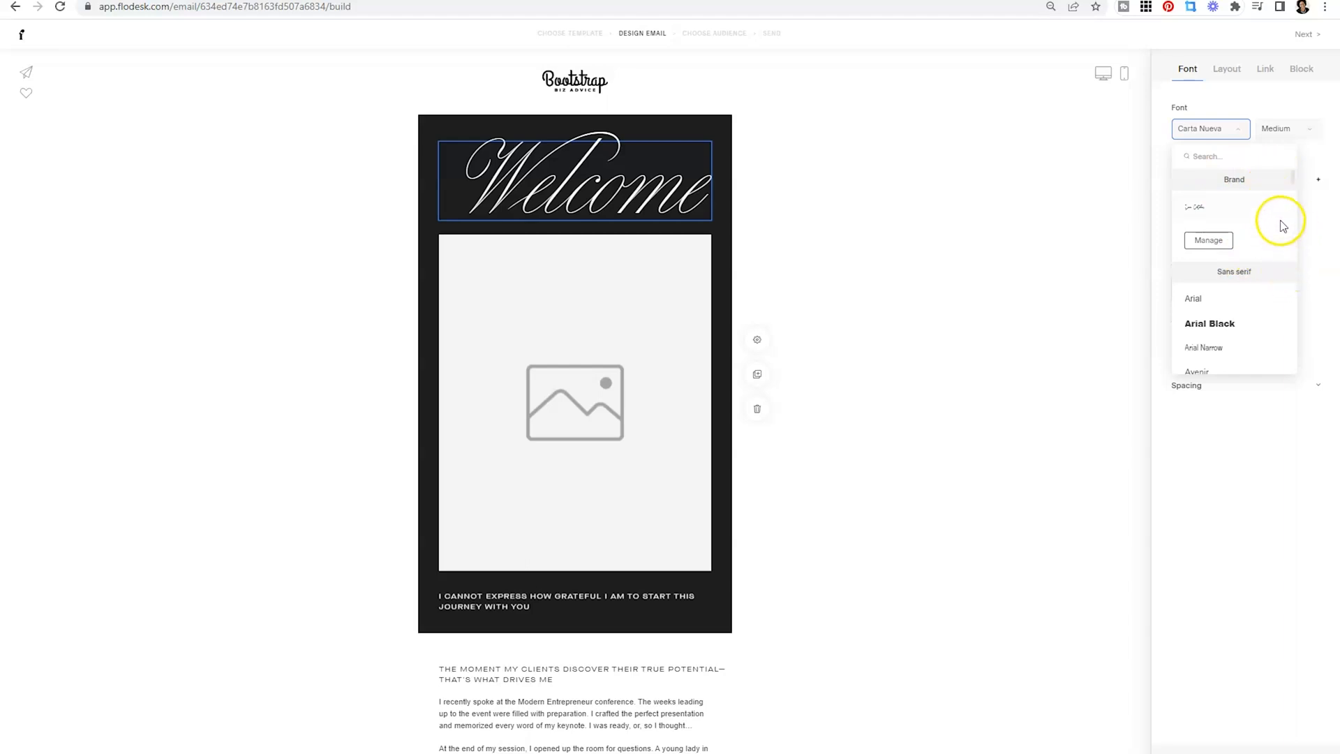
pyautogui.moveTo(1207, 220)
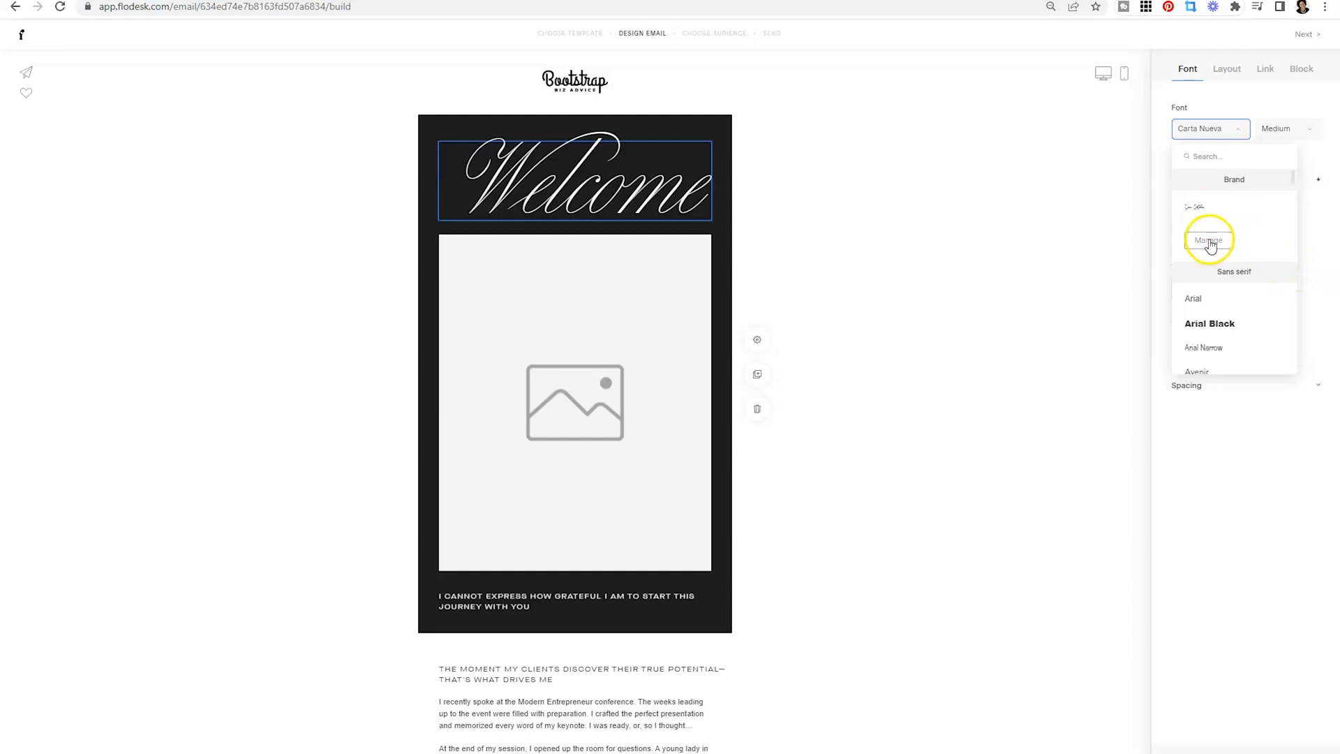
# Step: Reopen Manage brand fonts from the Brand section of the font list
pyautogui.click(1207, 239)
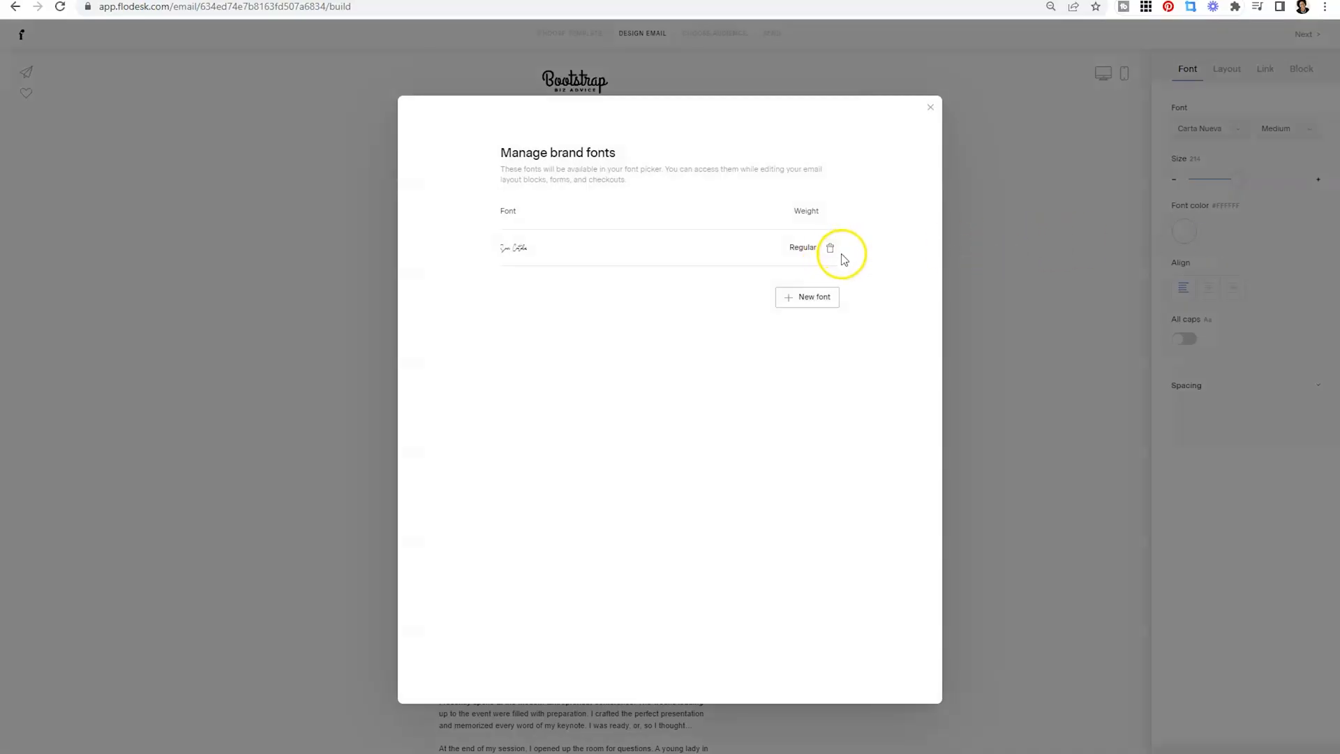
pyautogui.moveTo(813, 296)
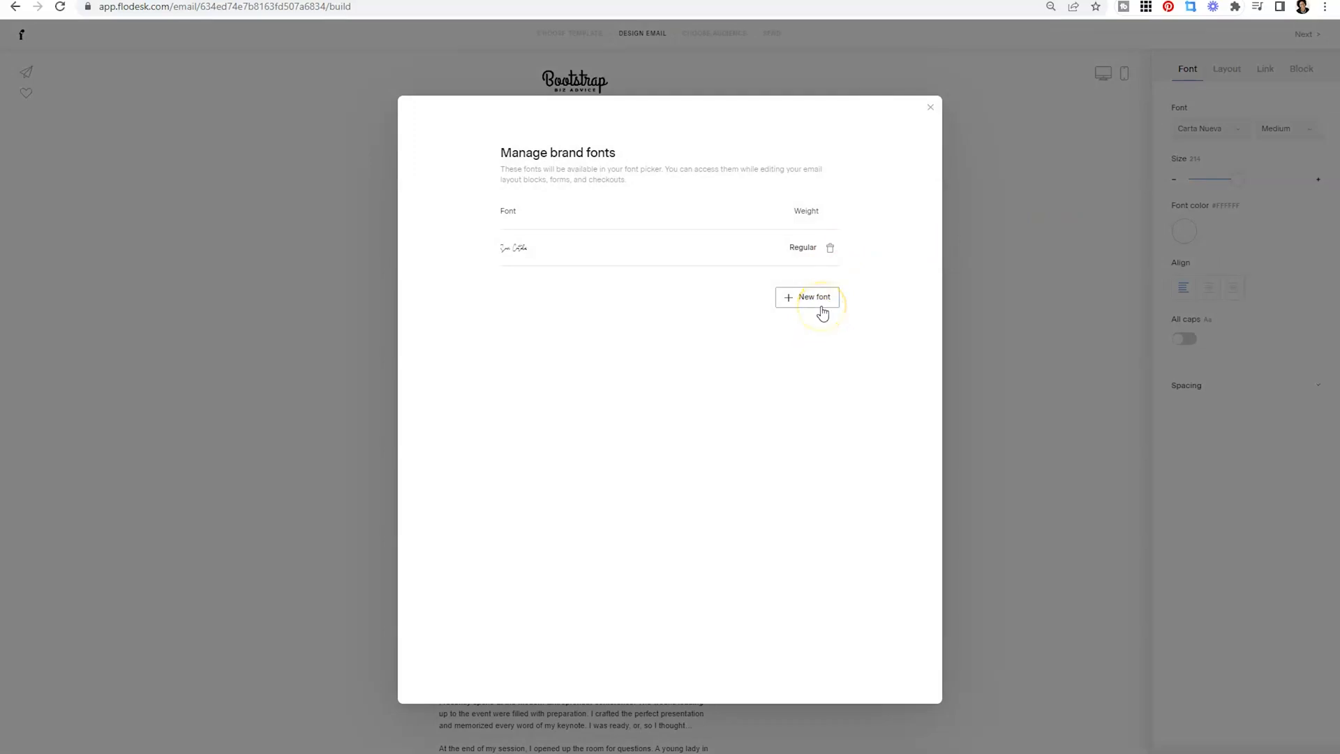
pyautogui.moveTo(631, 224)
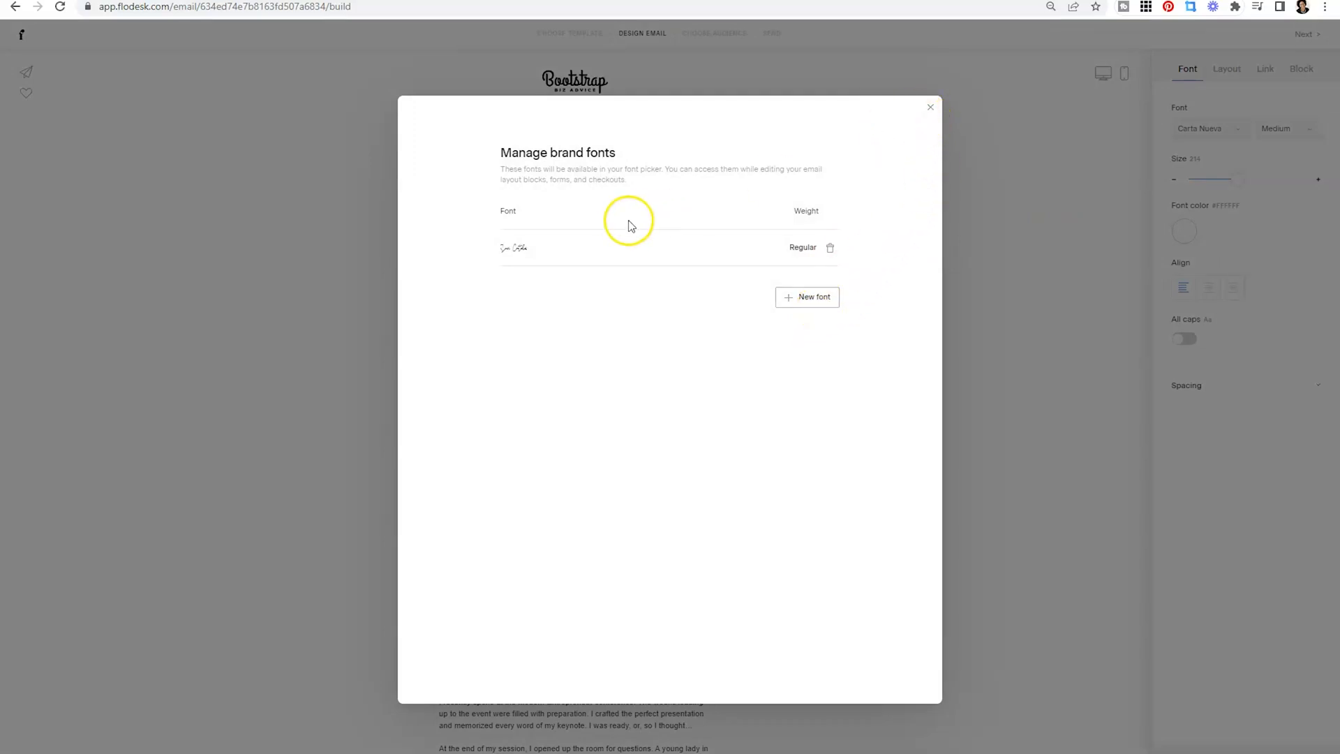
pyautogui.moveTo(778, 180)
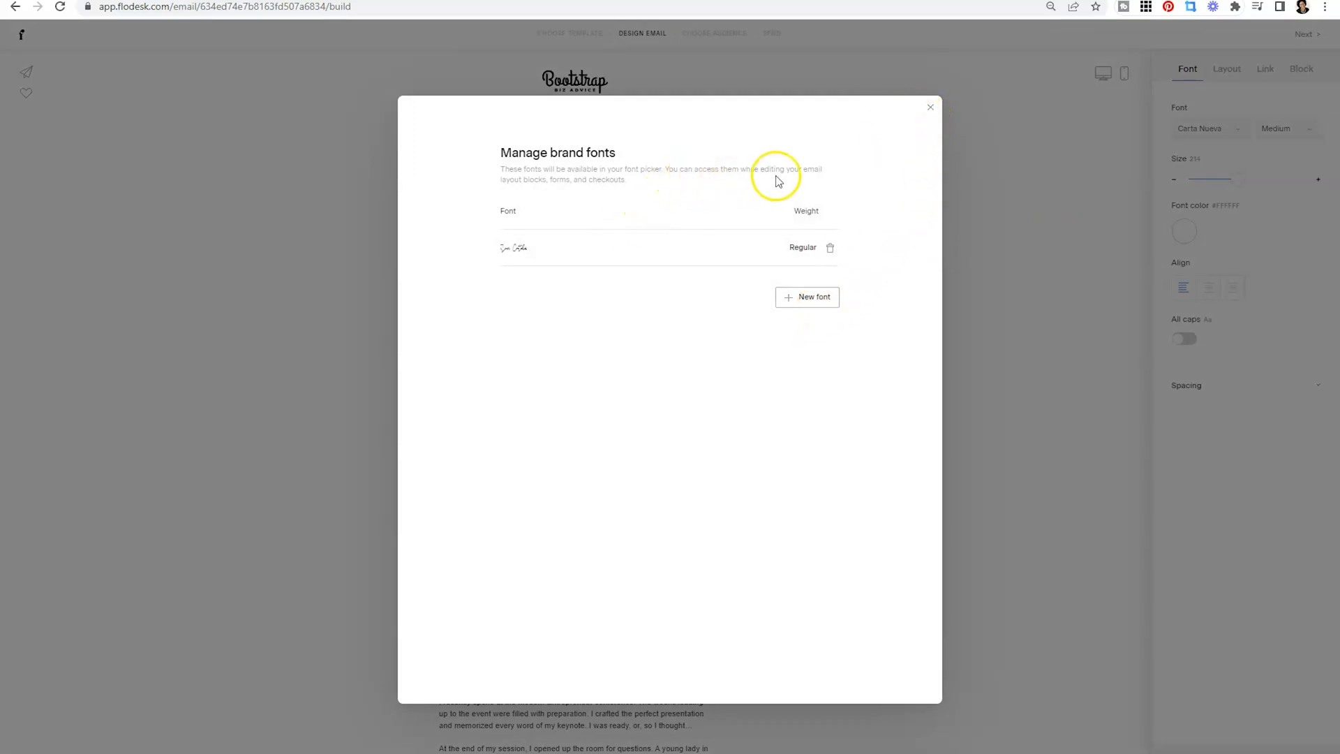
pyautogui.moveTo(815, 180)
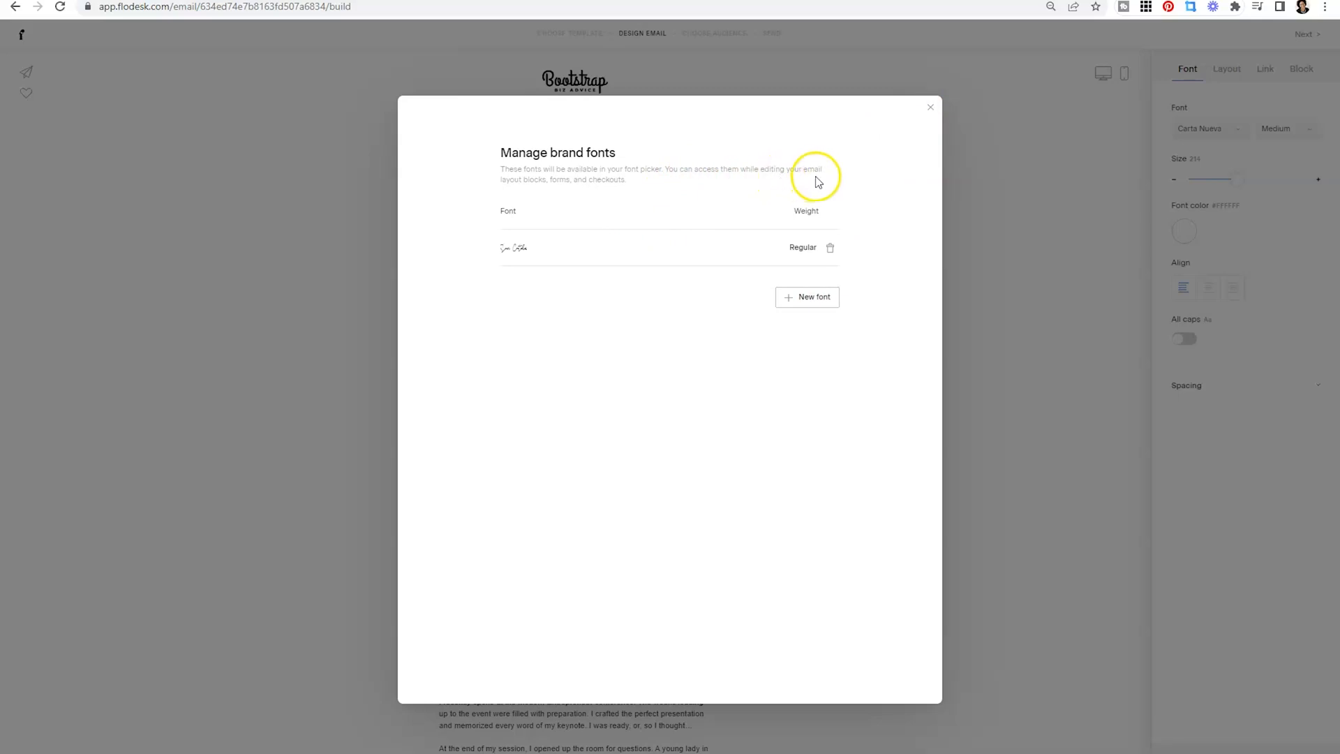
pyautogui.moveTo(674, 189)
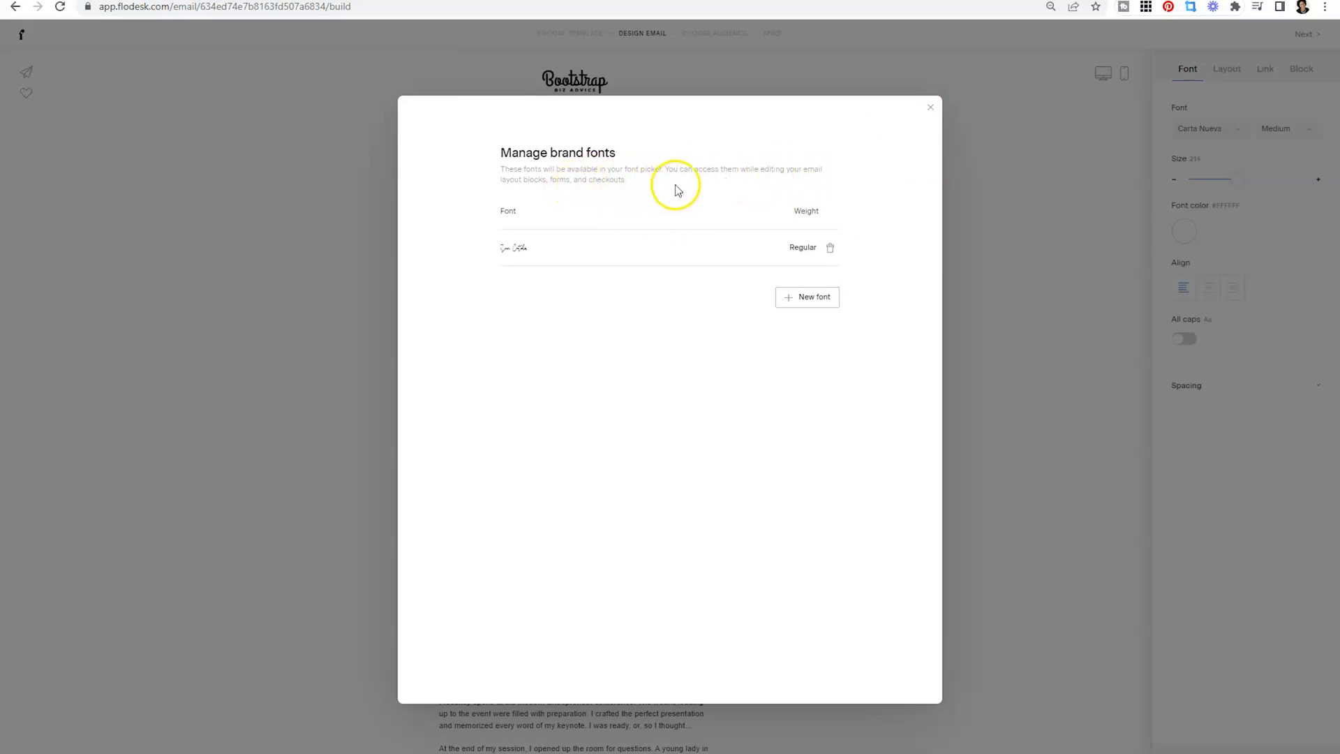
pyautogui.click(930, 107)
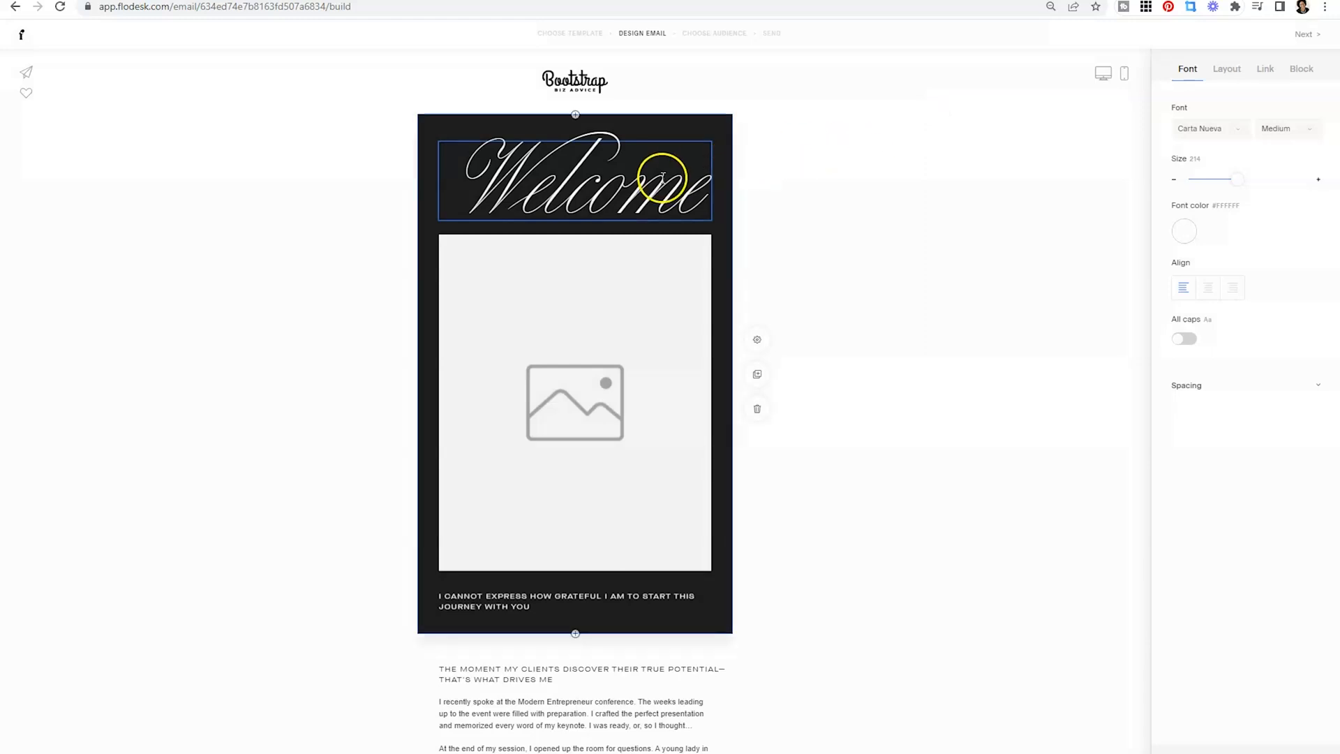
pyautogui.click(1208, 129)
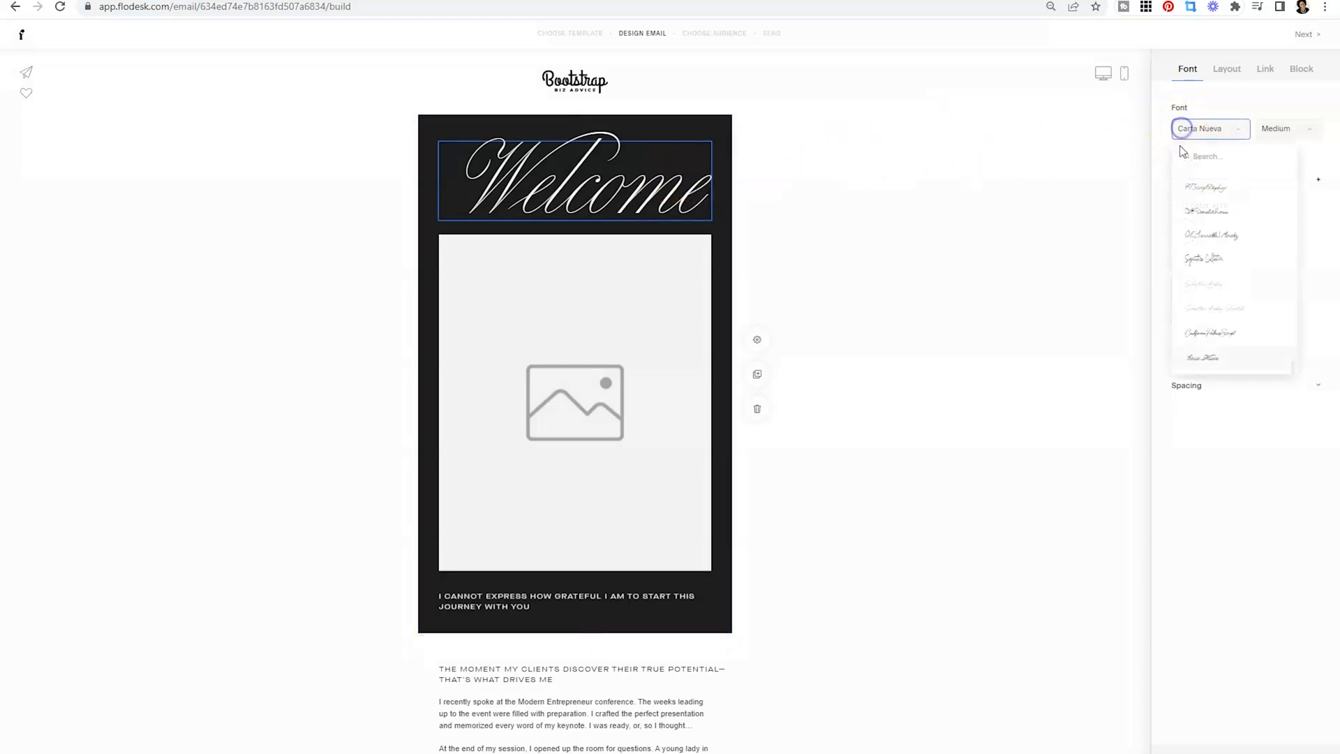
pyautogui.scroll(-3)
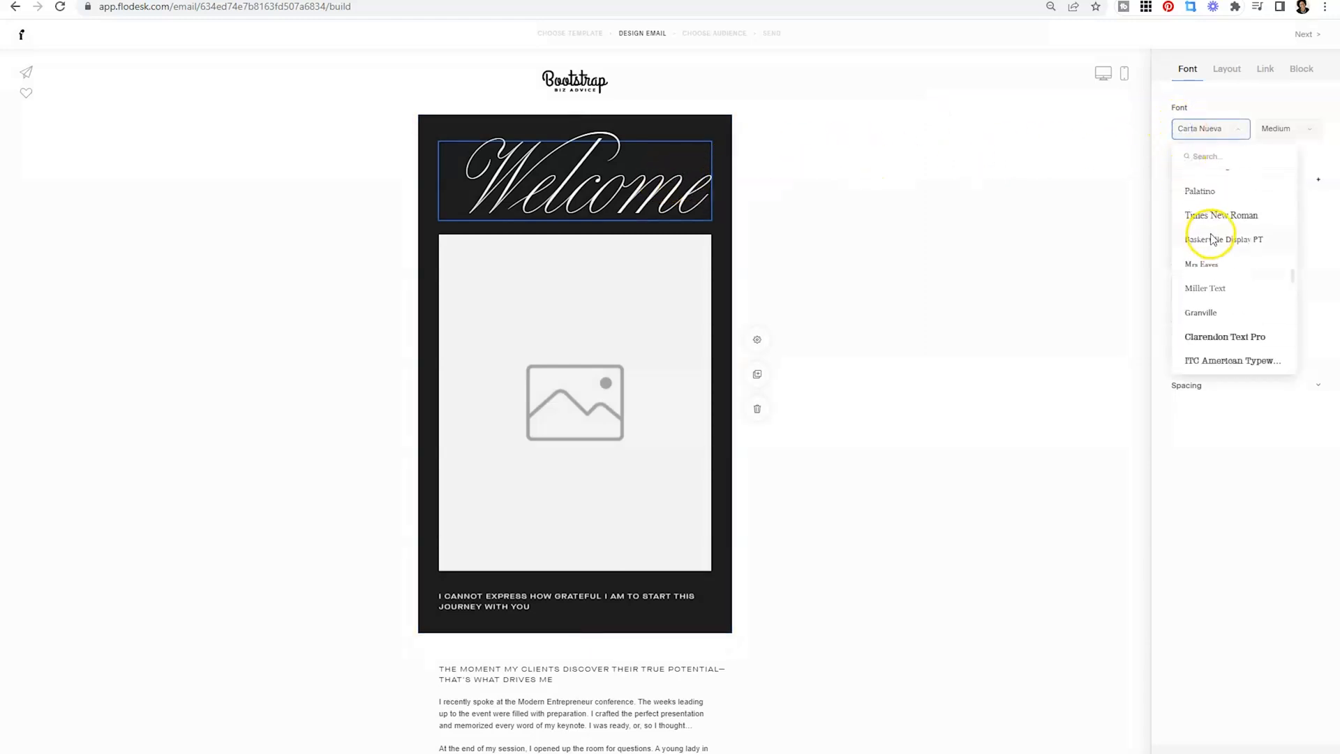
pyautogui.scroll(3)
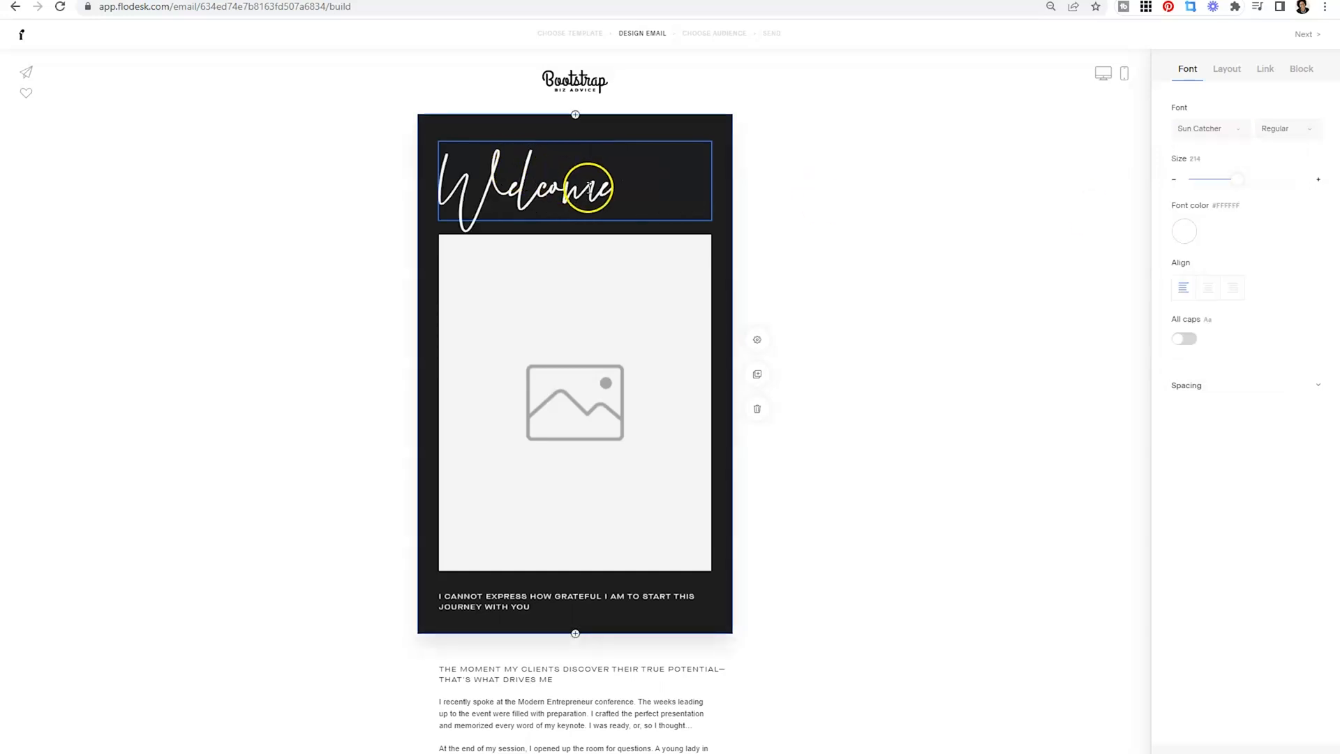
pyautogui.click(1207, 288)
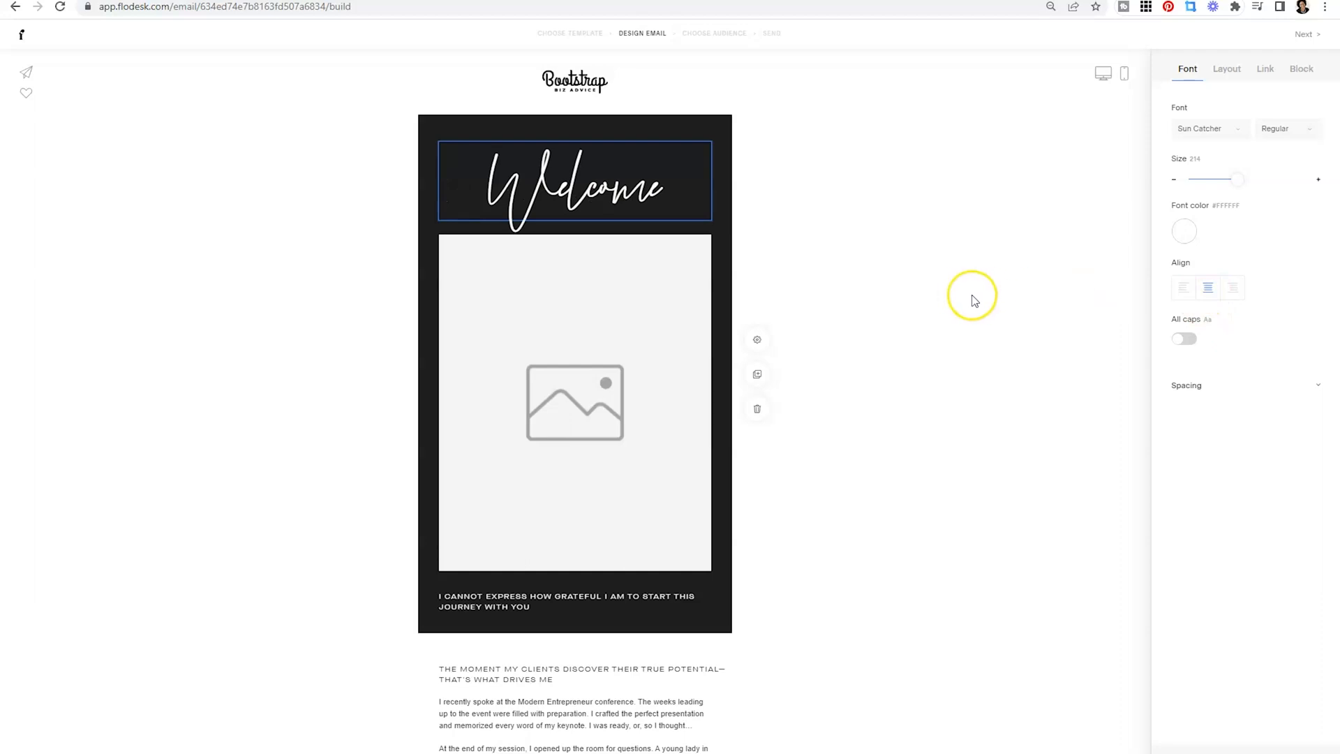
pyautogui.moveTo(987, 305)
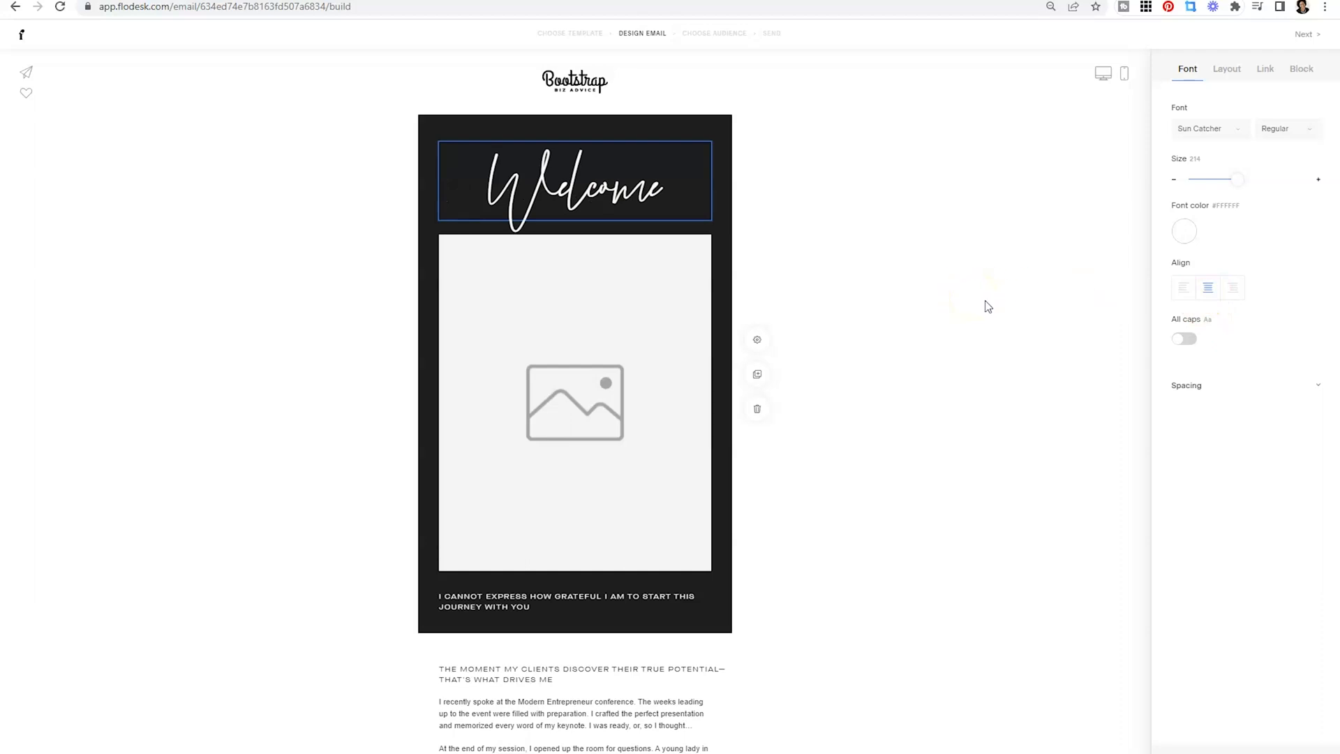
pyautogui.moveTo(991, 305)
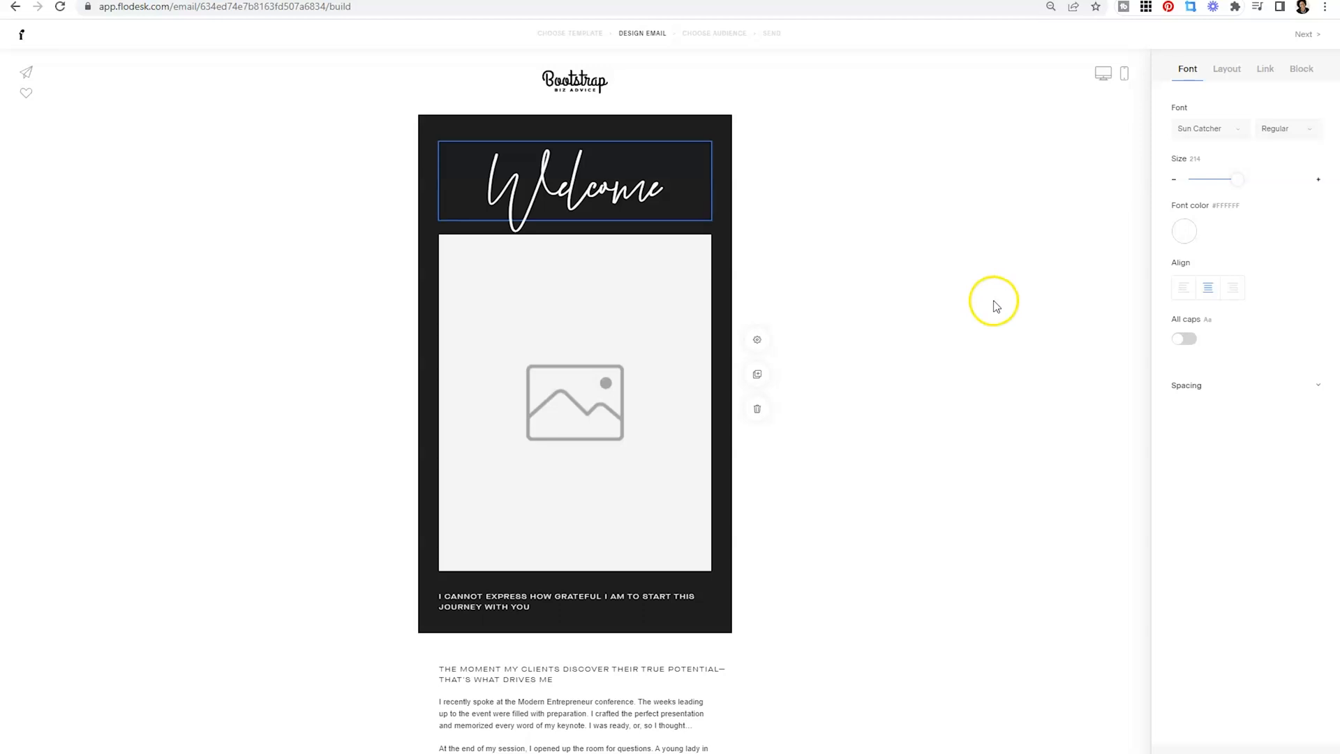
# Step: Set the subheading text's font to Brandon Grotesque
pyautogui.click(574, 601)
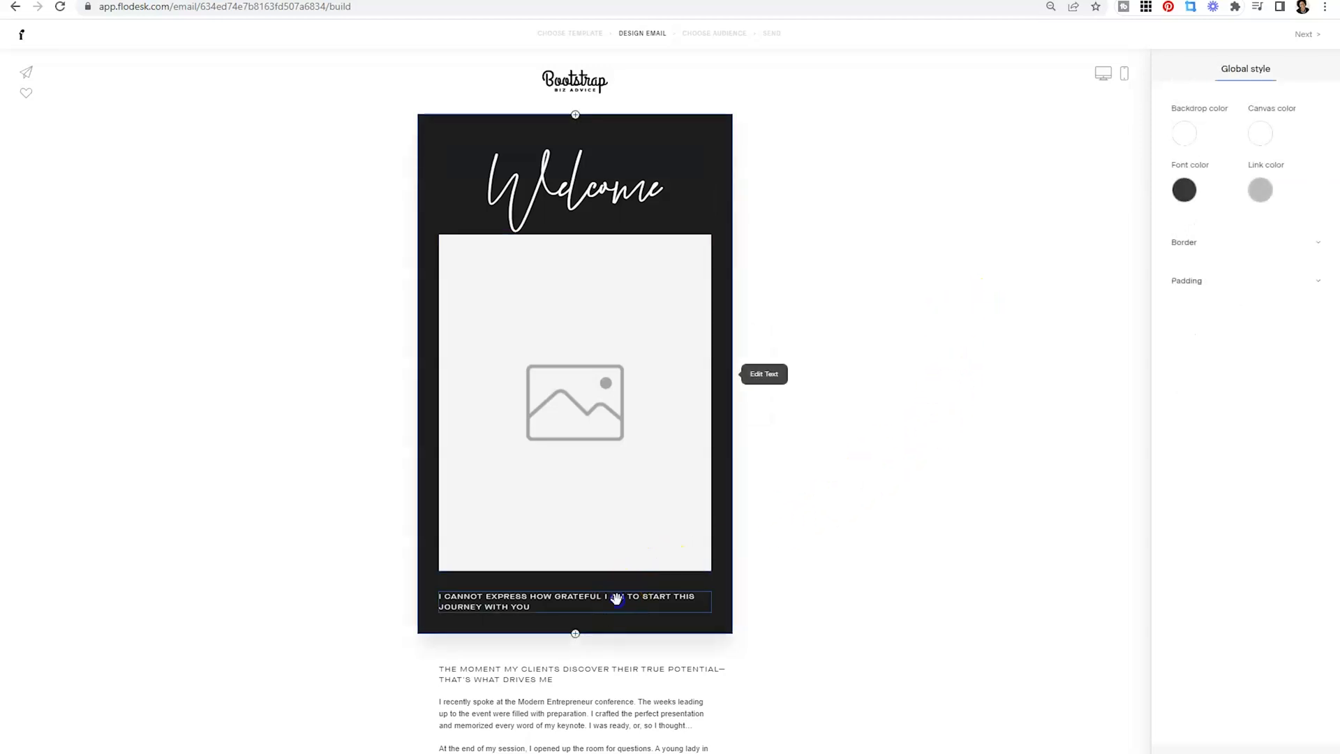
pyautogui.click(571, 601)
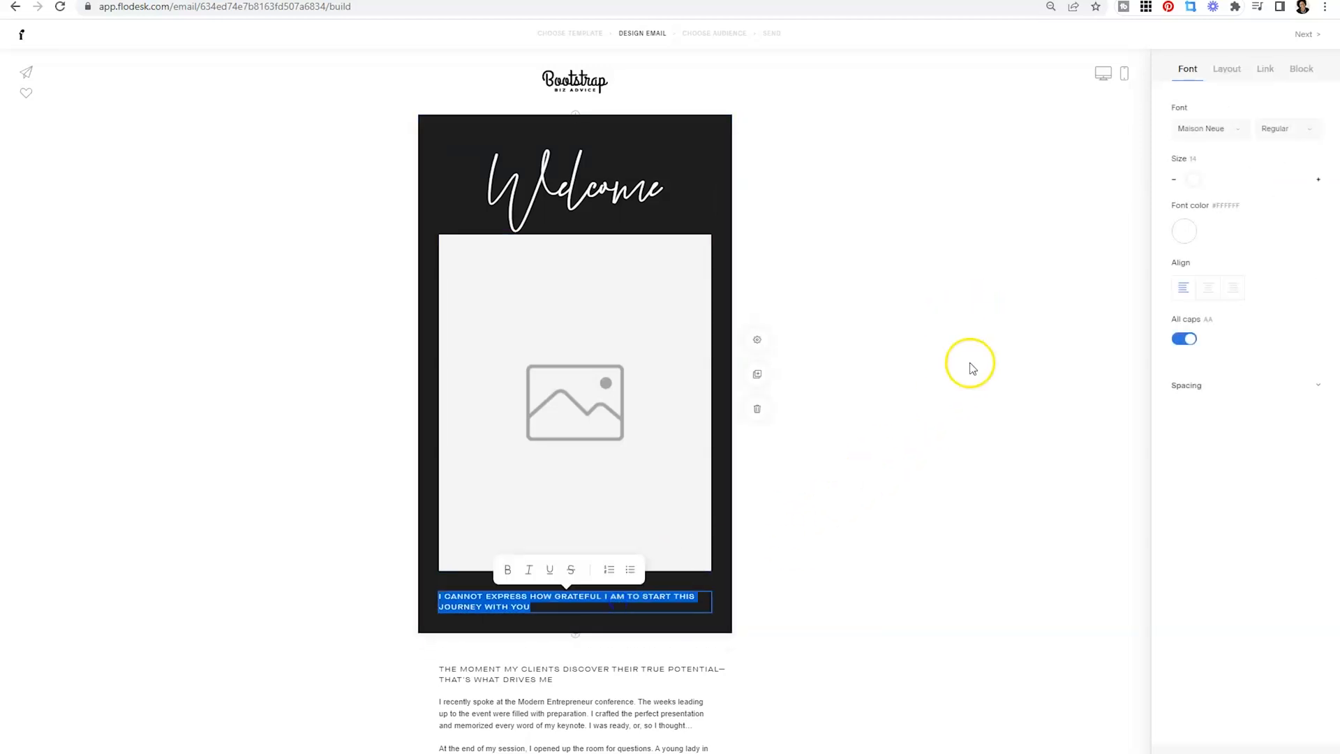
pyautogui.click(1205, 128)
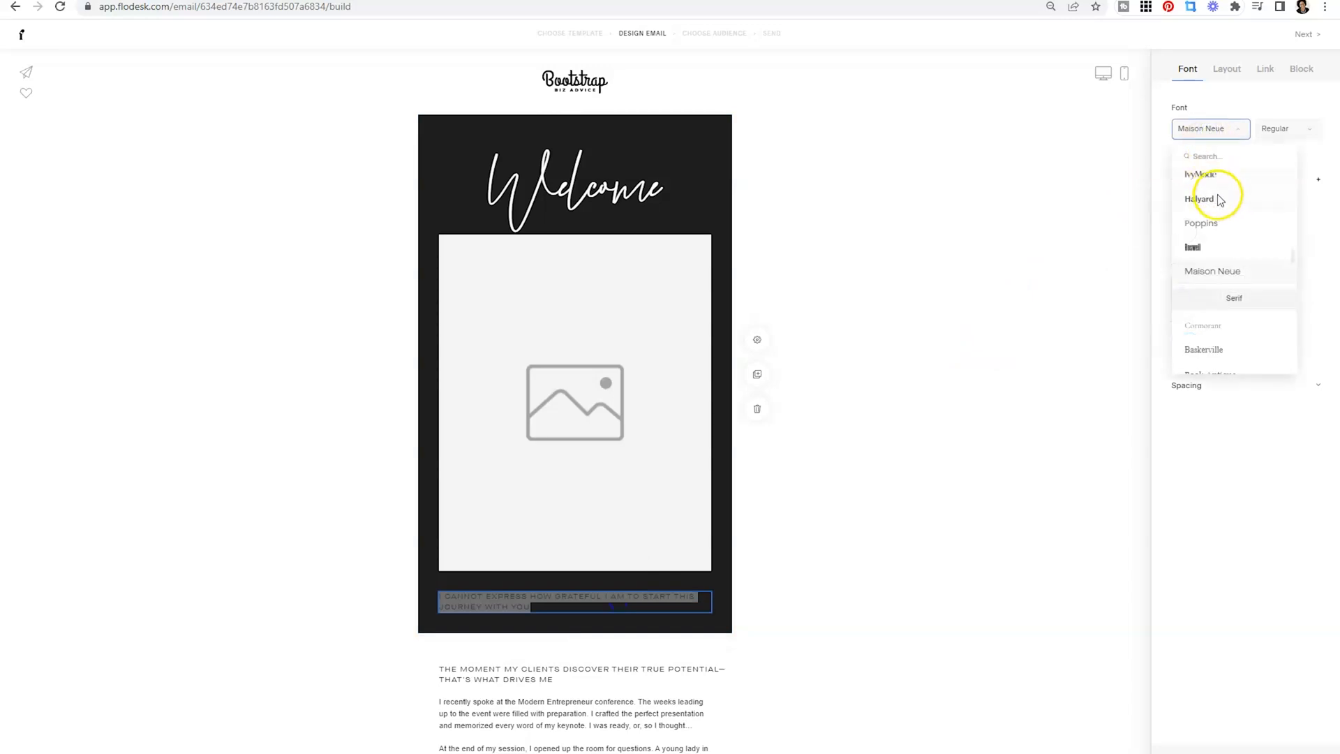
pyautogui.scroll(-3)
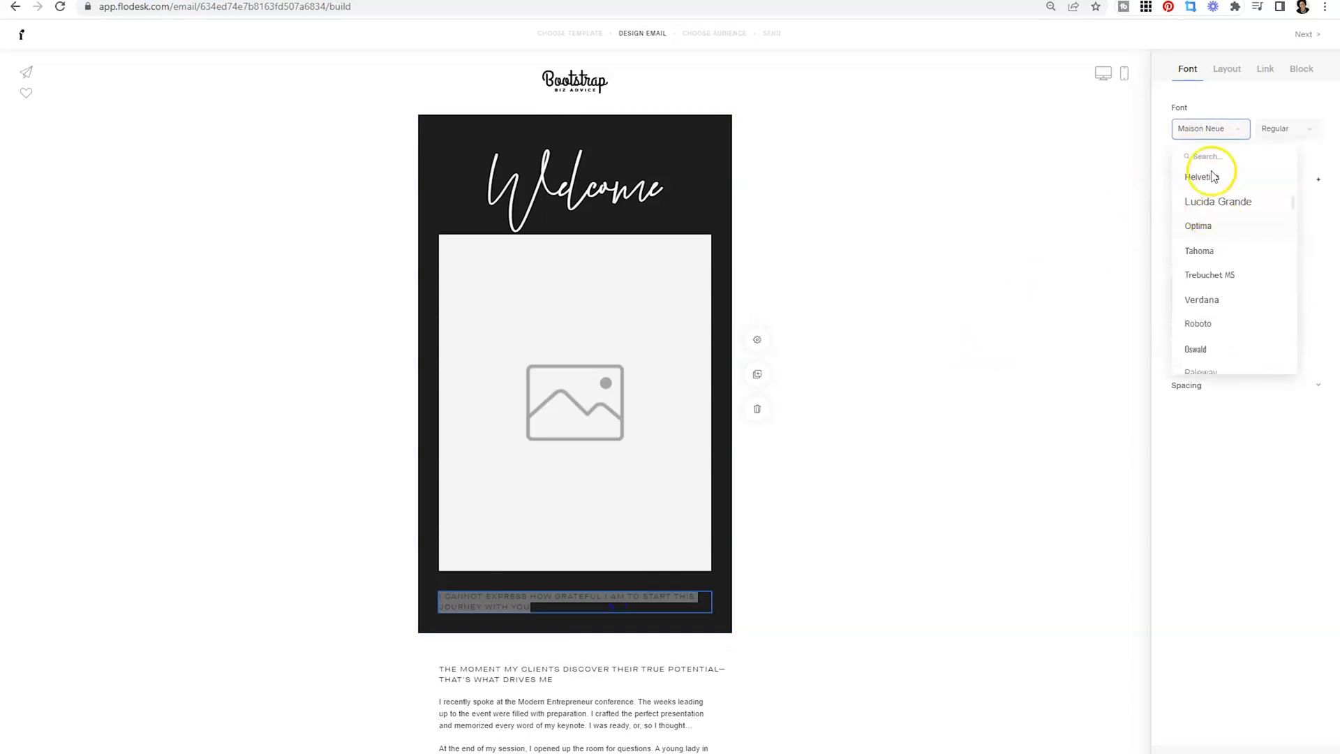
pyautogui.write('brandon')
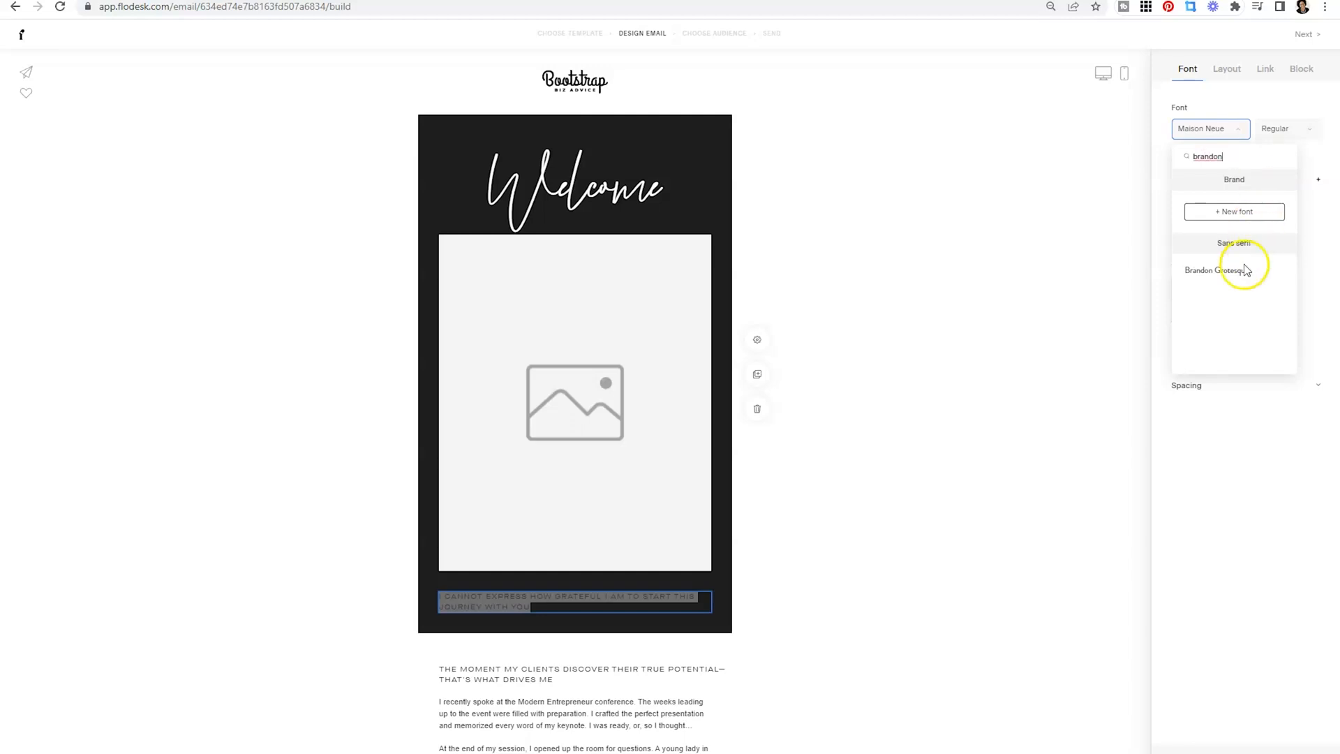
pyautogui.click(1224, 271)
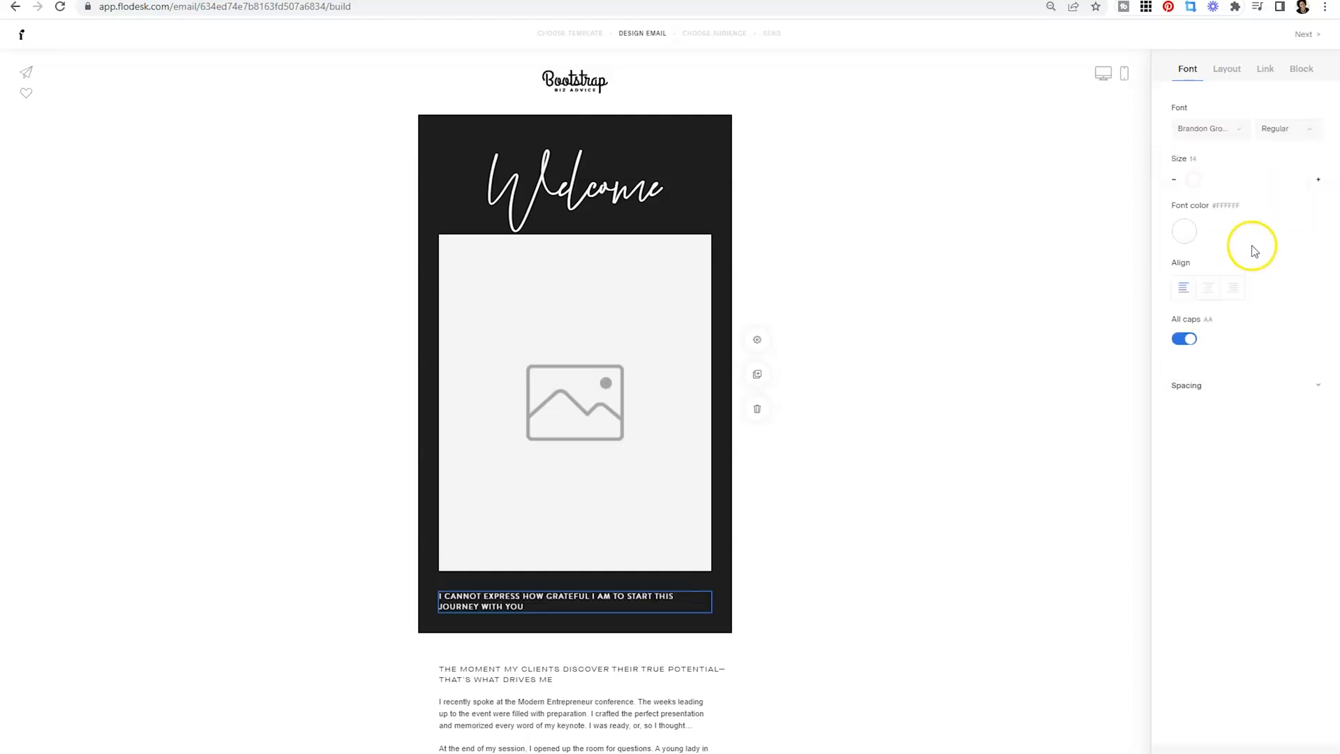
# Step: Make the subheading bold, centred, and not all caps
pyautogui.click(1286, 129)
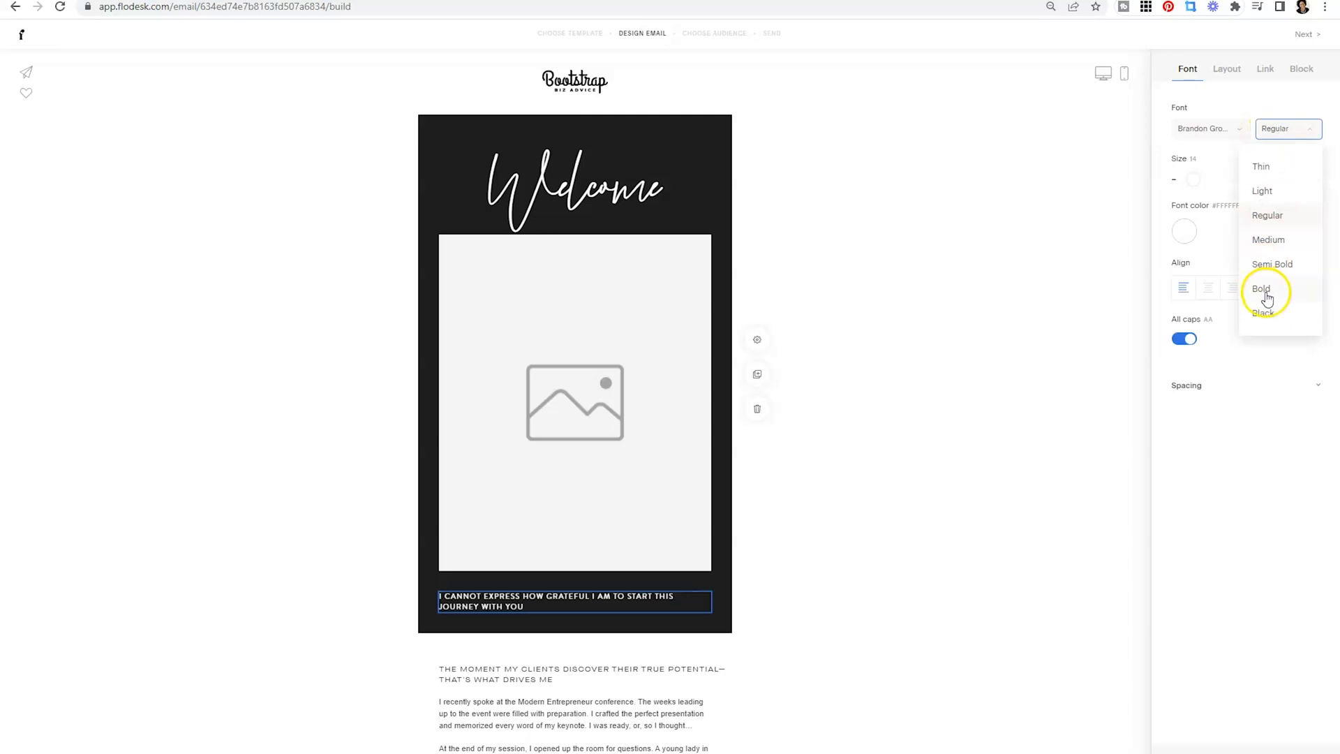
pyautogui.click(1261, 289)
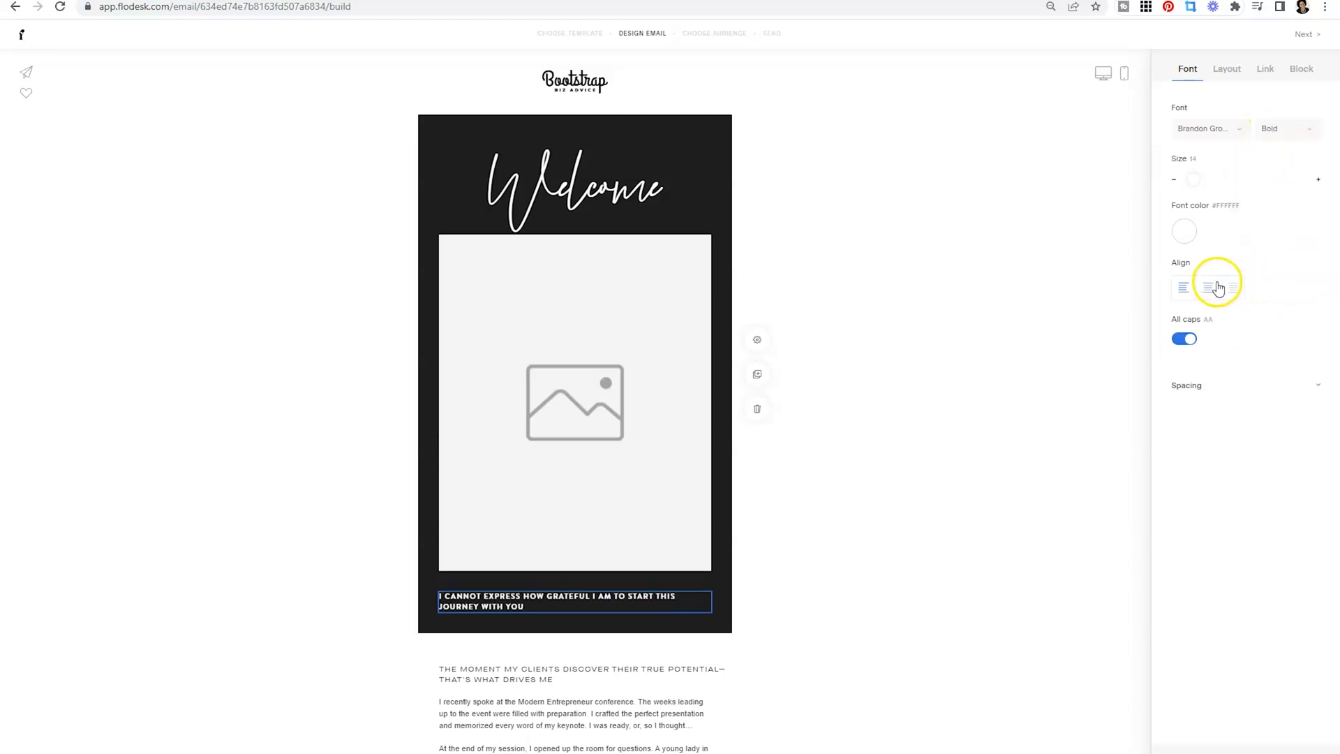
pyautogui.click(1207, 287)
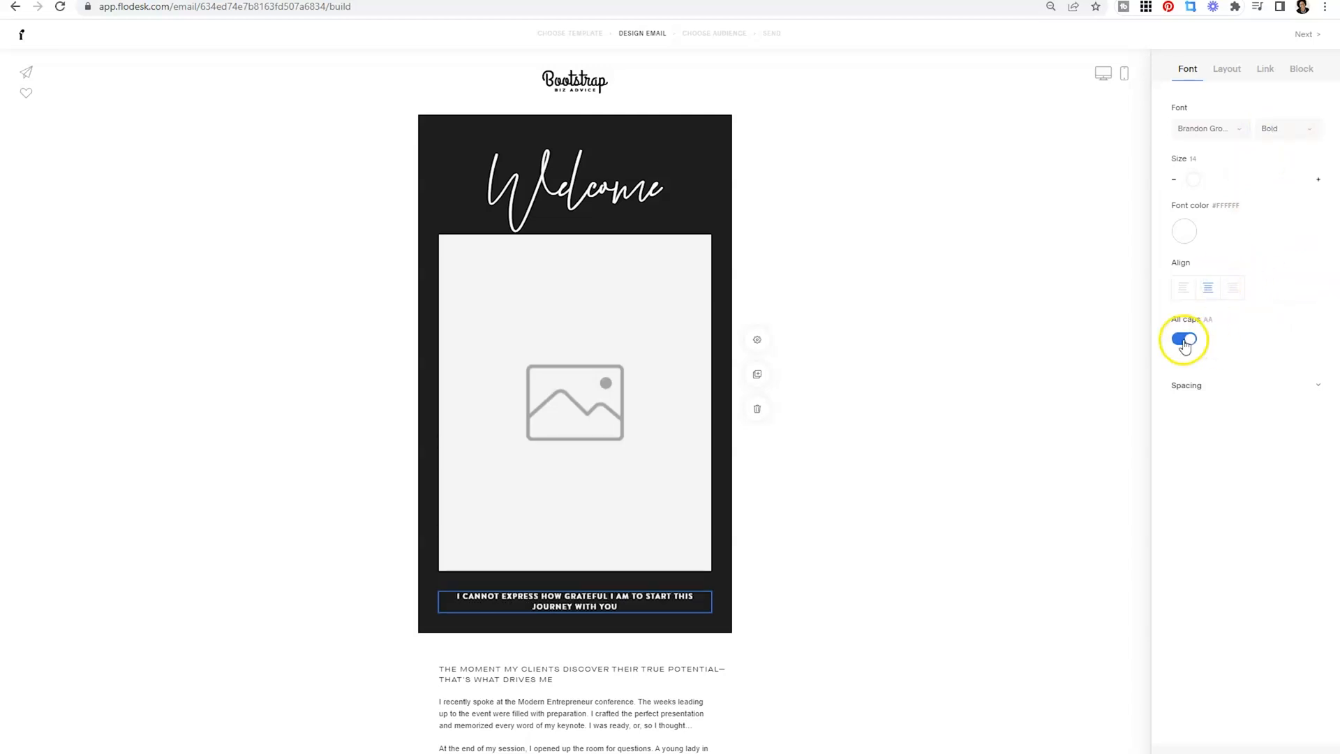
pyautogui.click(1184, 339)
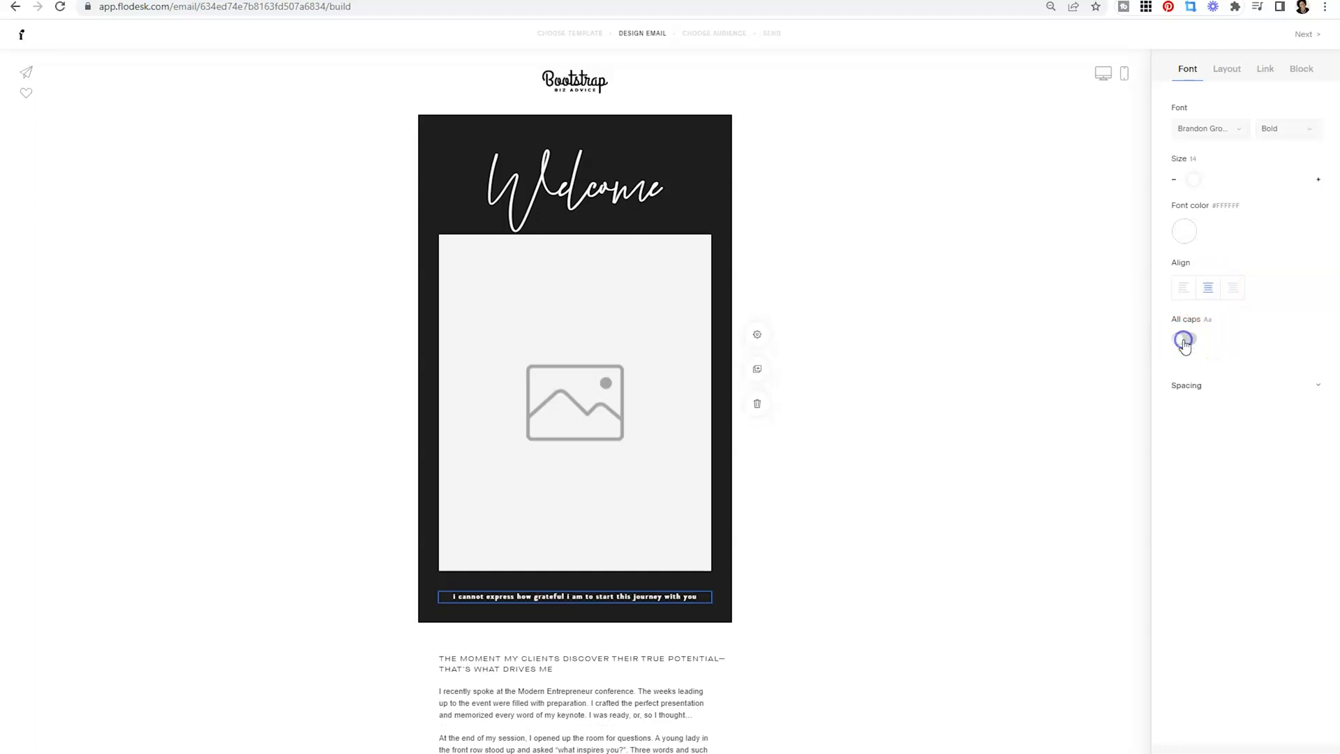
pyautogui.click(1183, 338)
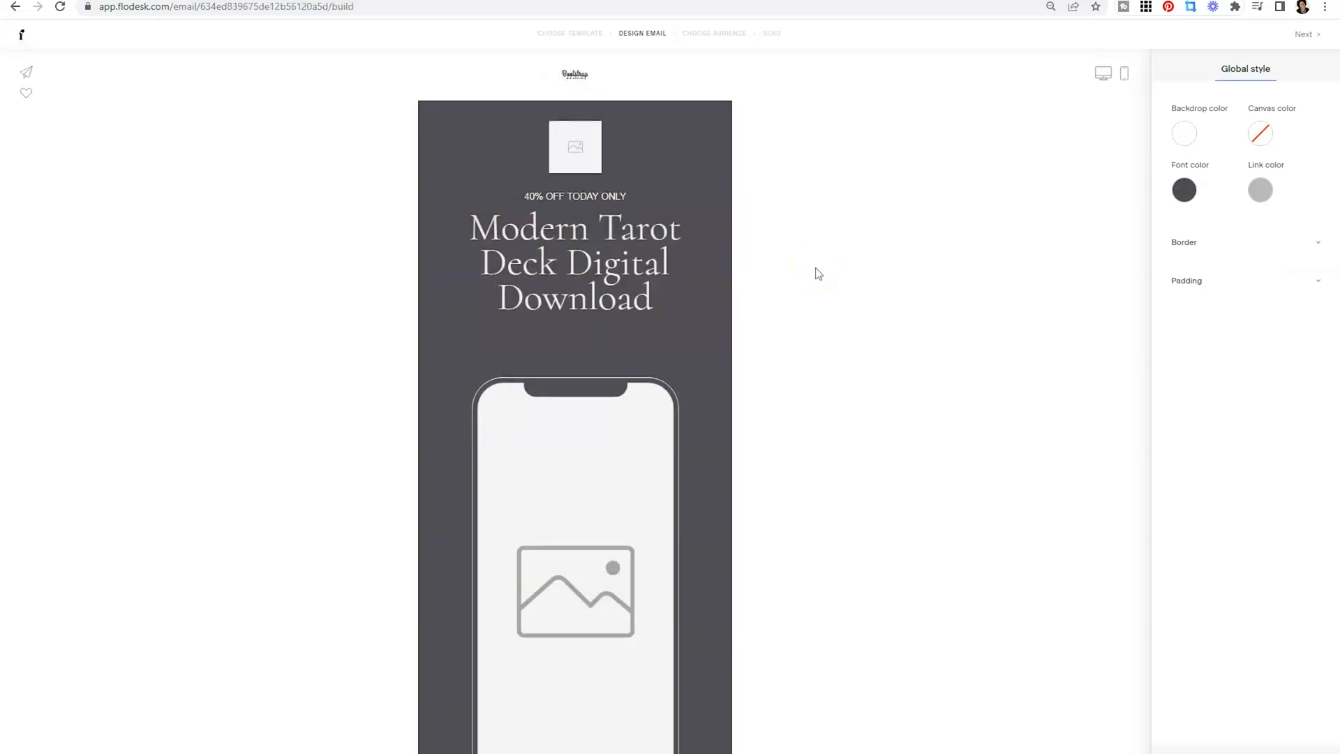
pyautogui.moveTo(801, 265)
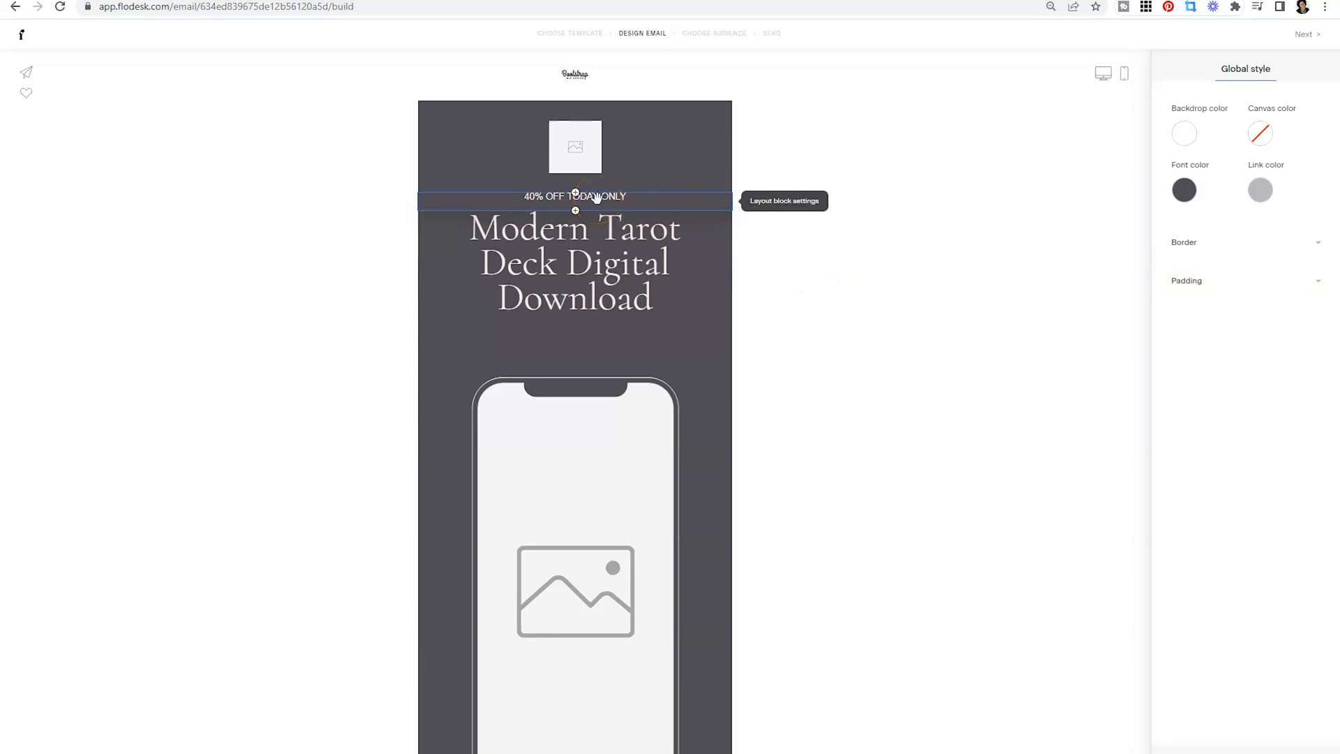
# Step: Select the 40% OFF TODAY ONLY line to view its font settings
pyautogui.click(575, 195)
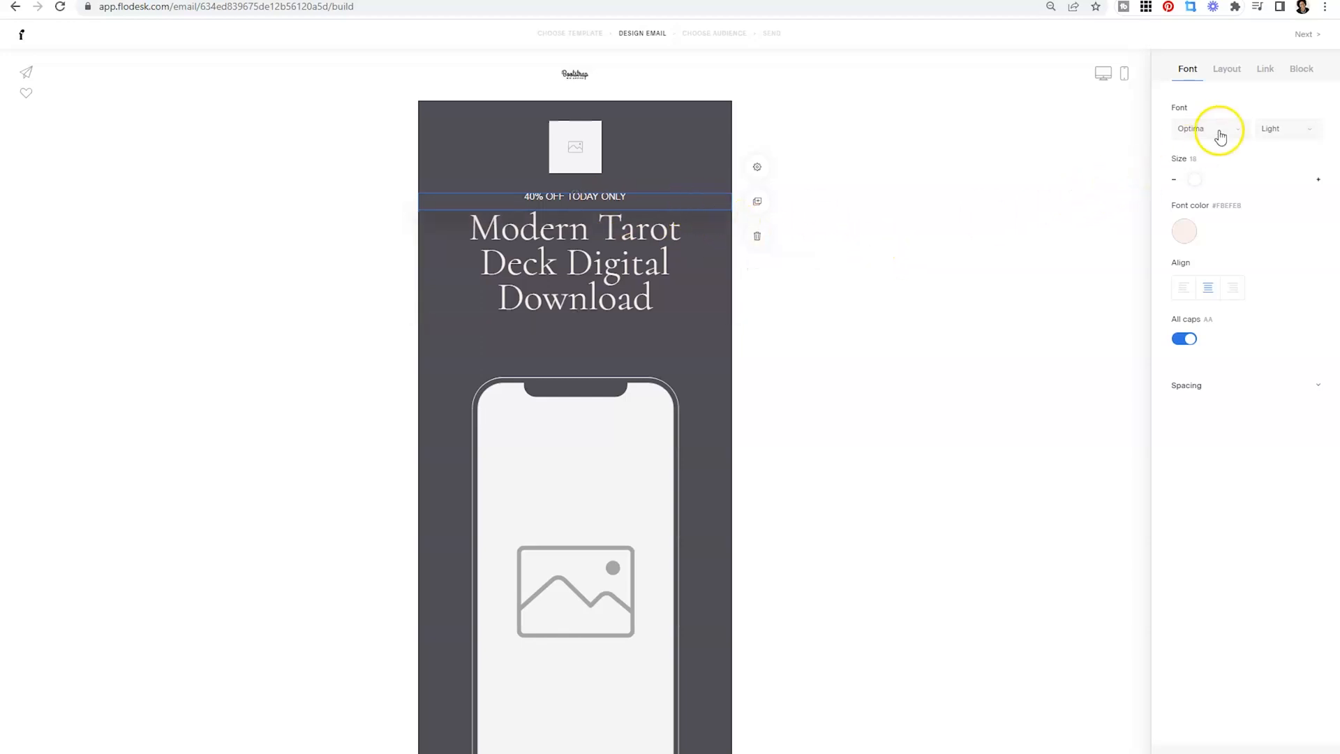
# Step: Apply recent font Brandon Grotesque with Bold weight to the '40% OFF TODAY ONLY' line
pyautogui.click(1209, 128)
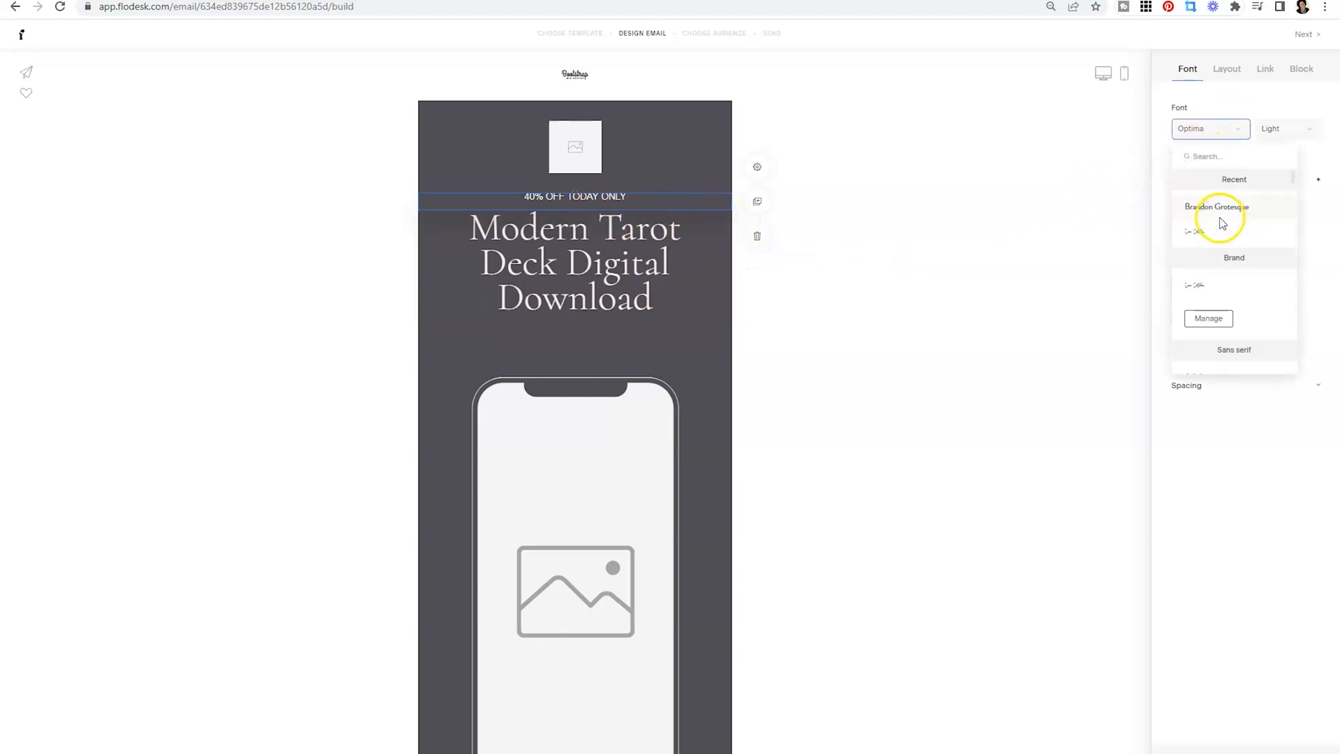
pyautogui.moveTo(1197, 198)
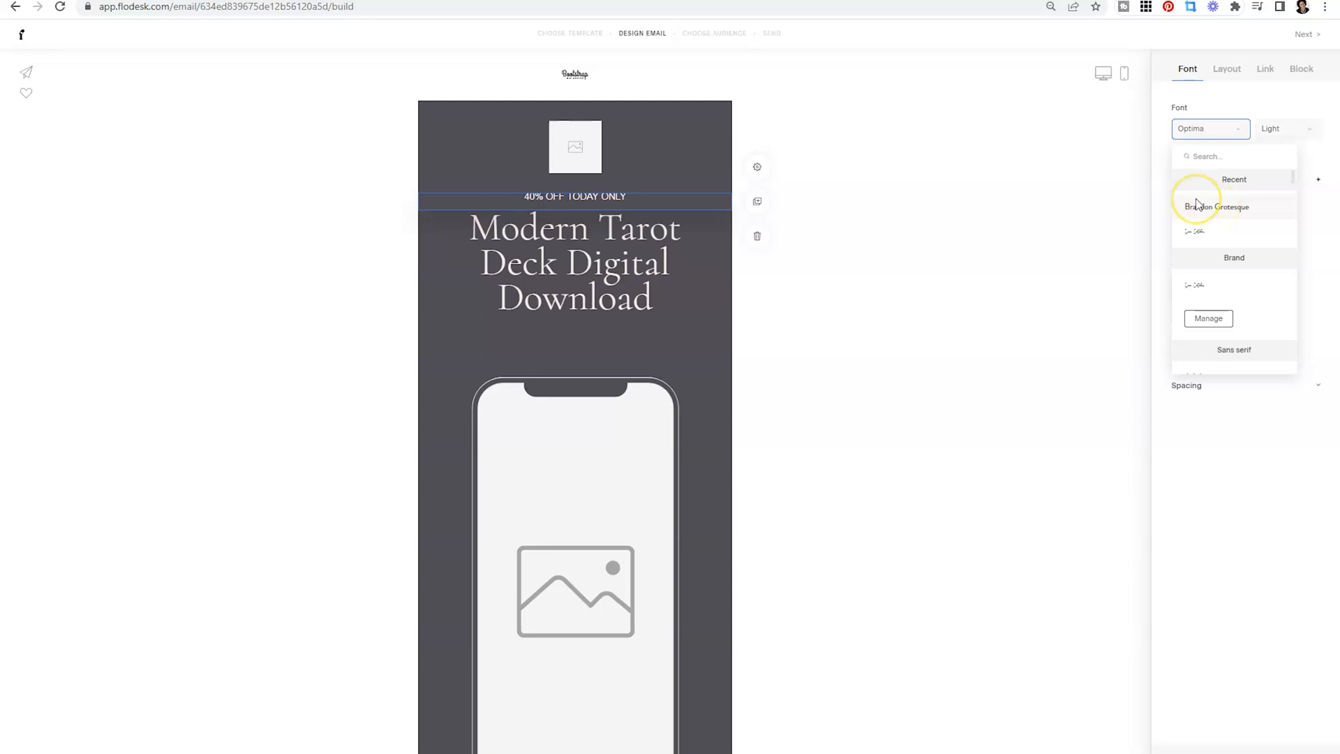
pyautogui.moveTo(1215, 290)
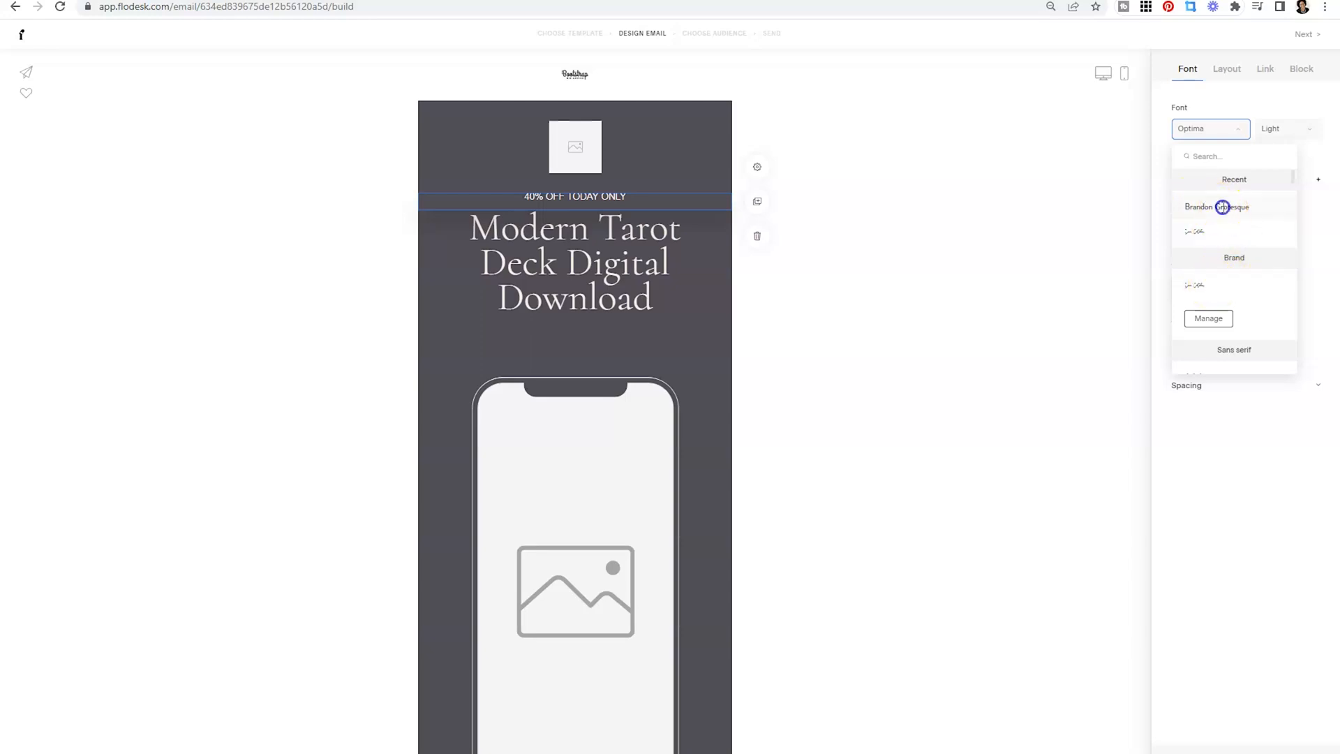
pyautogui.click(1216, 206)
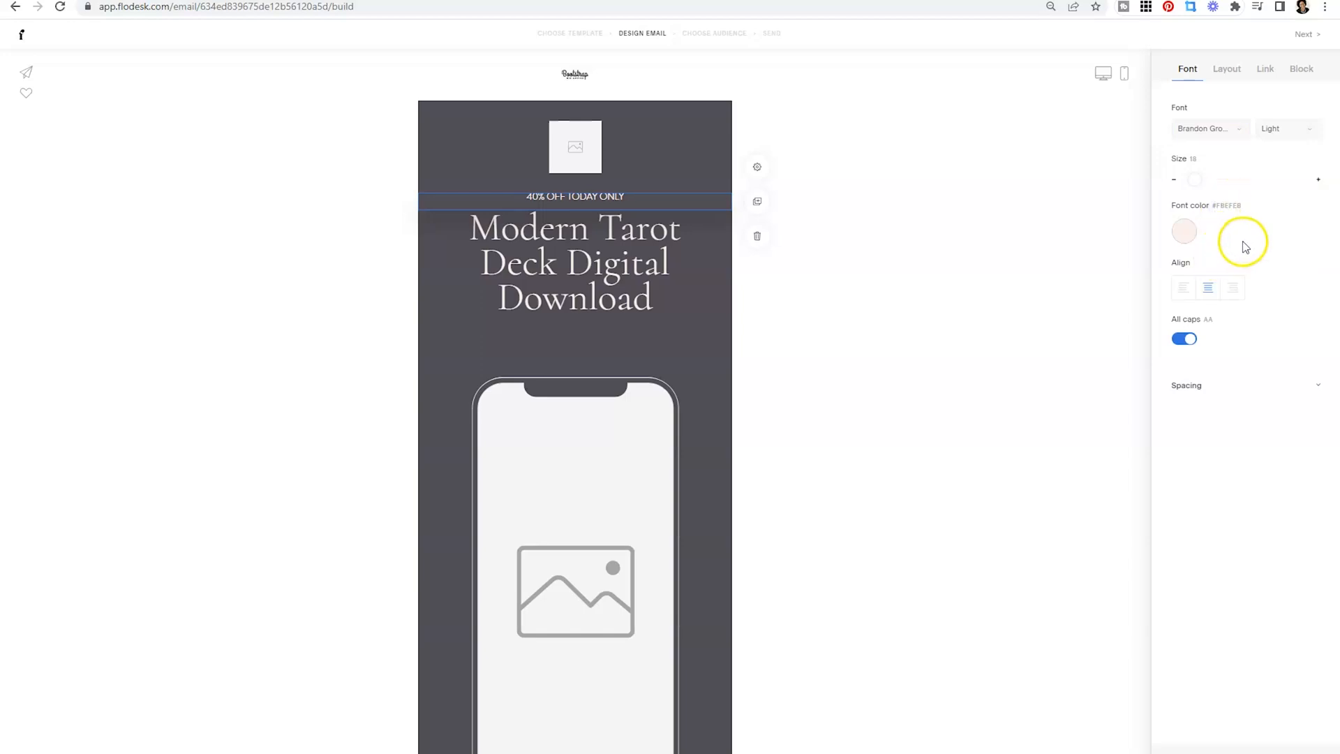
pyautogui.click(1286, 129)
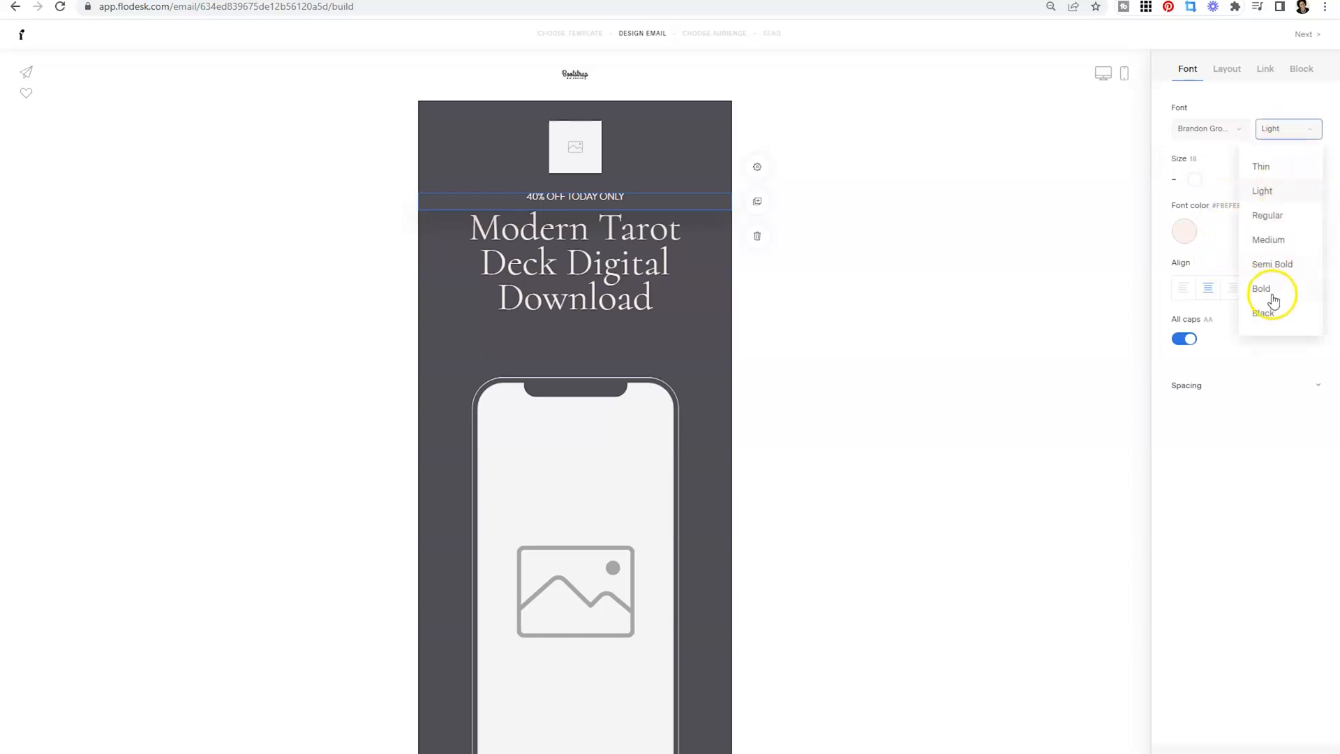
pyautogui.click(1261, 288)
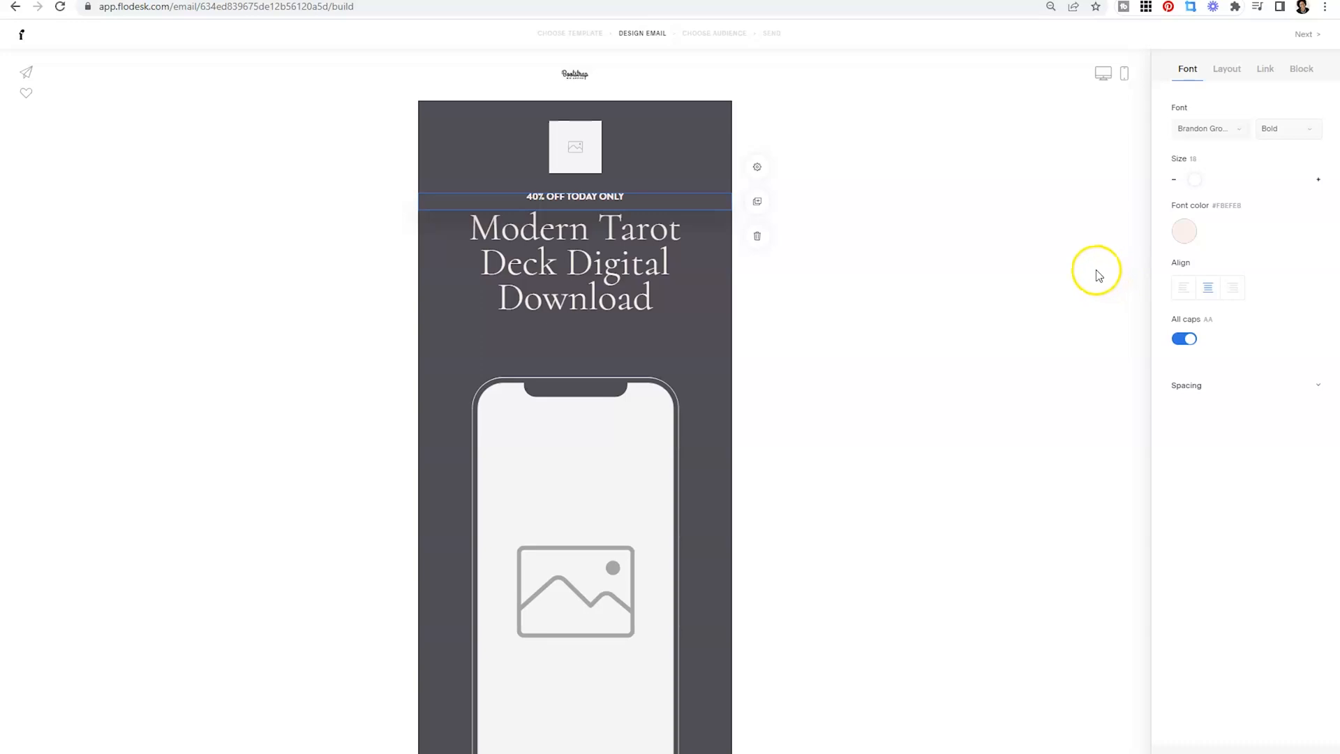